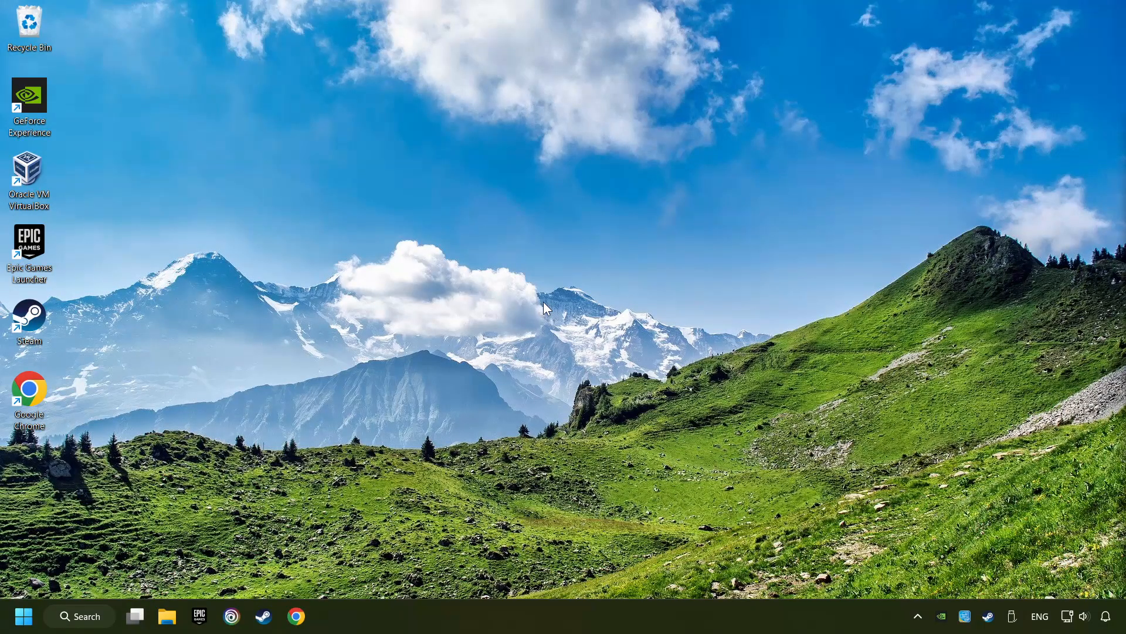
Search Windows for 'device Manager' and launch Device Manager from the results.
left_click(80, 616)
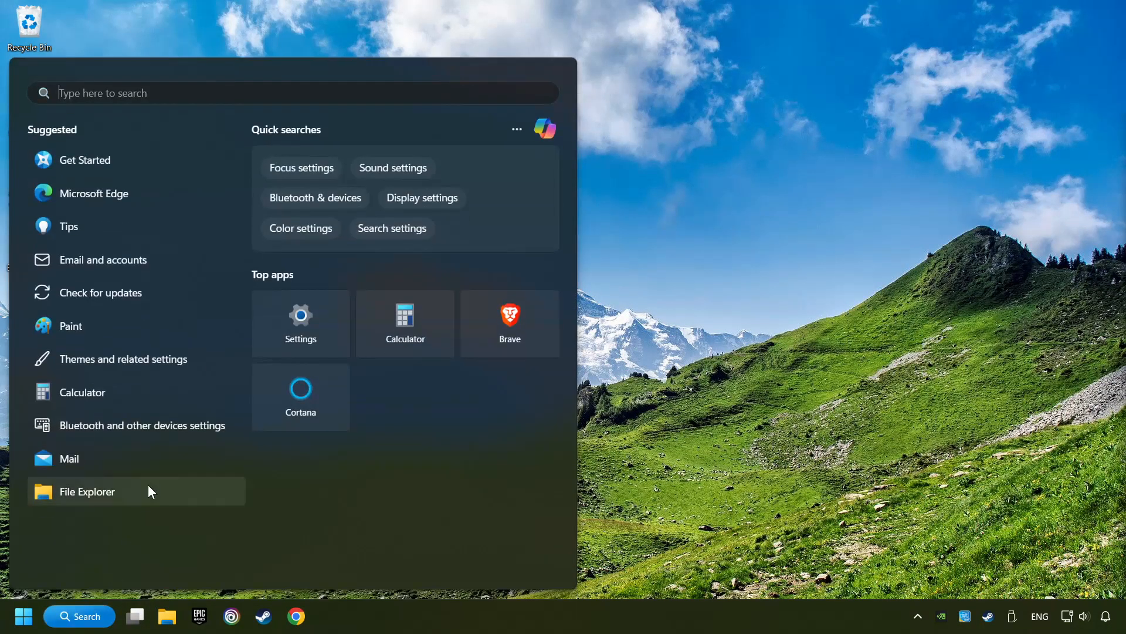
type("device Manager")
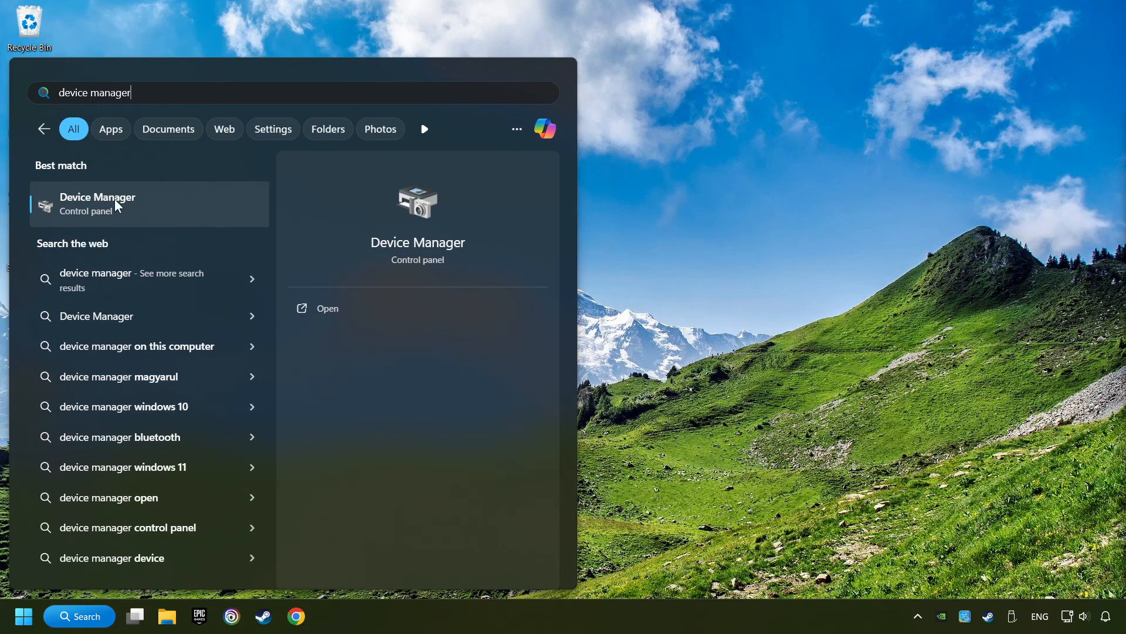
left_click(117, 204)
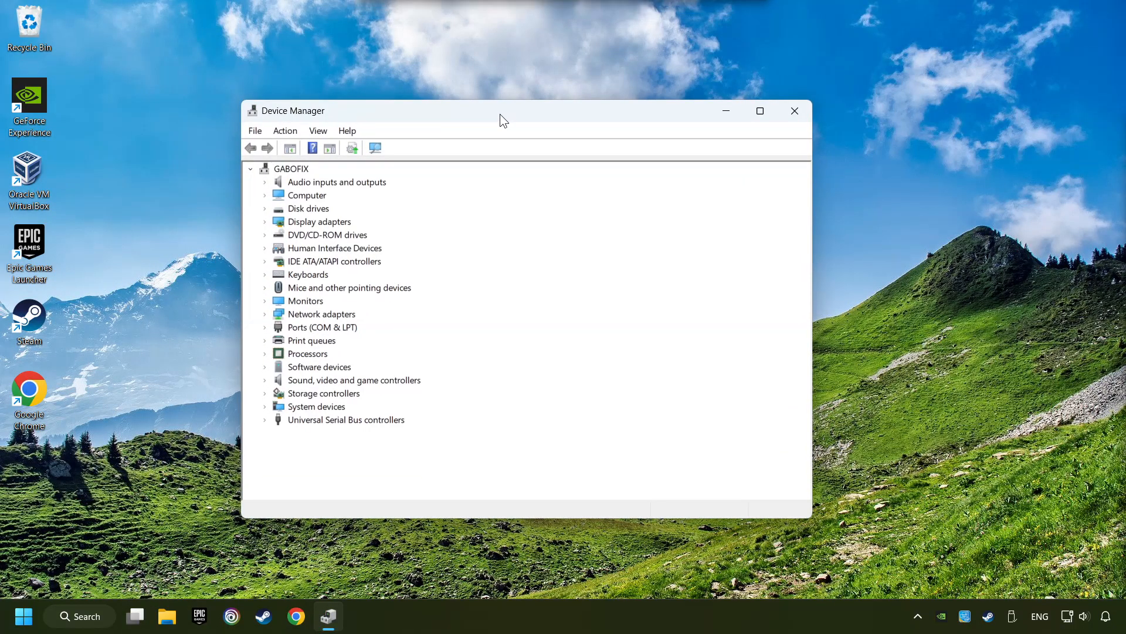
Expand Display adapters and bring up the context menu for the NVIDIA GeForce GTX 1050 Ti.
left_click(320, 220)
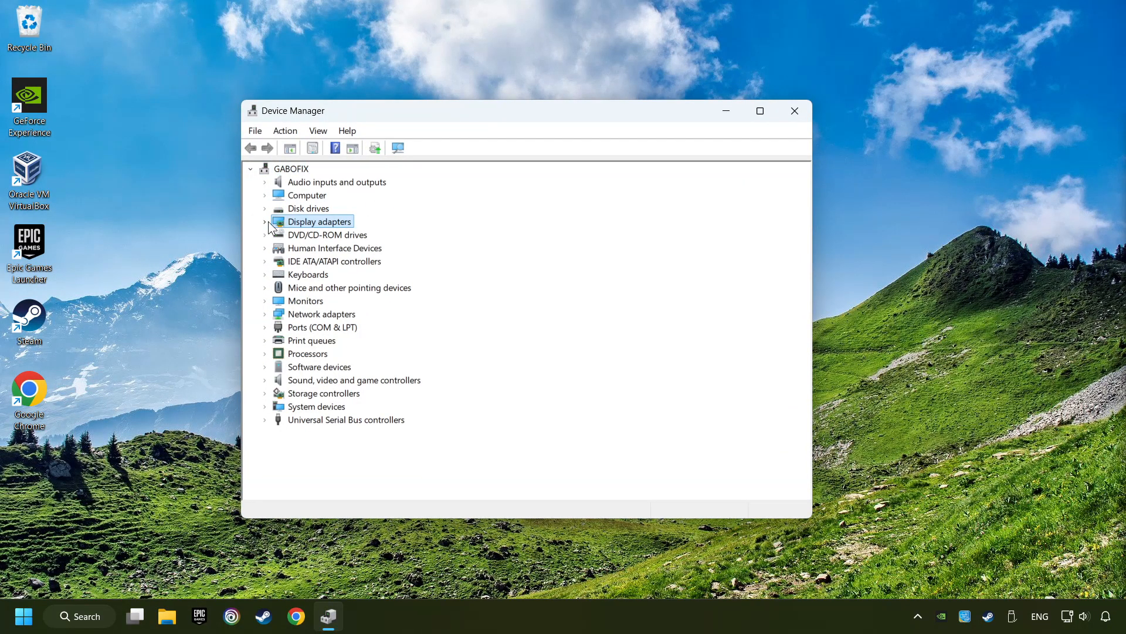
left_click(265, 221)
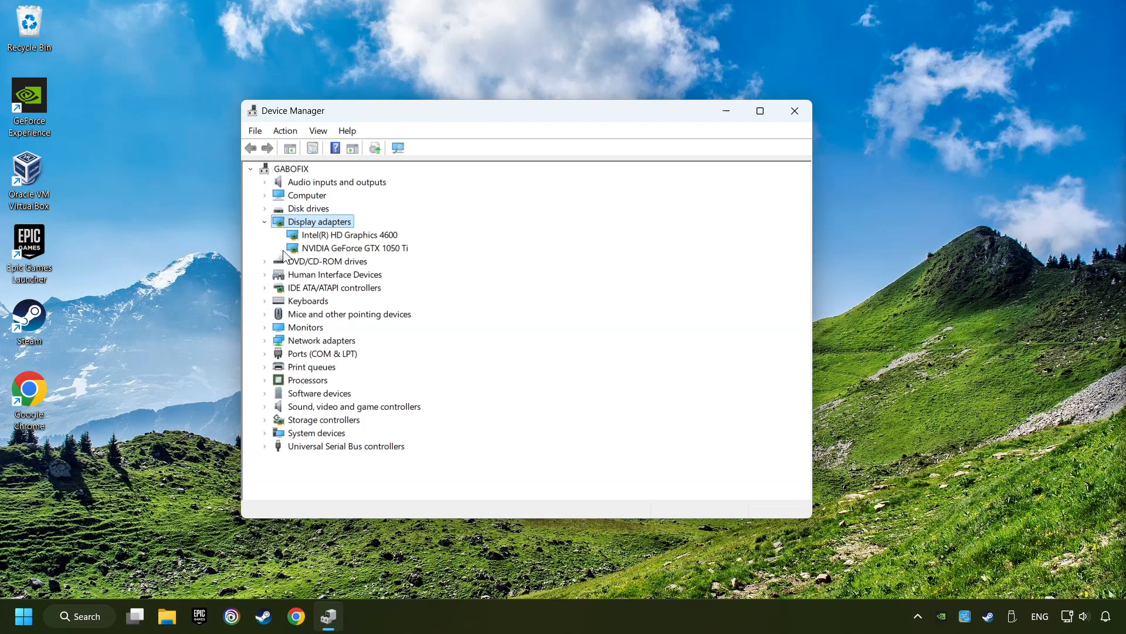
left_click(354, 248)
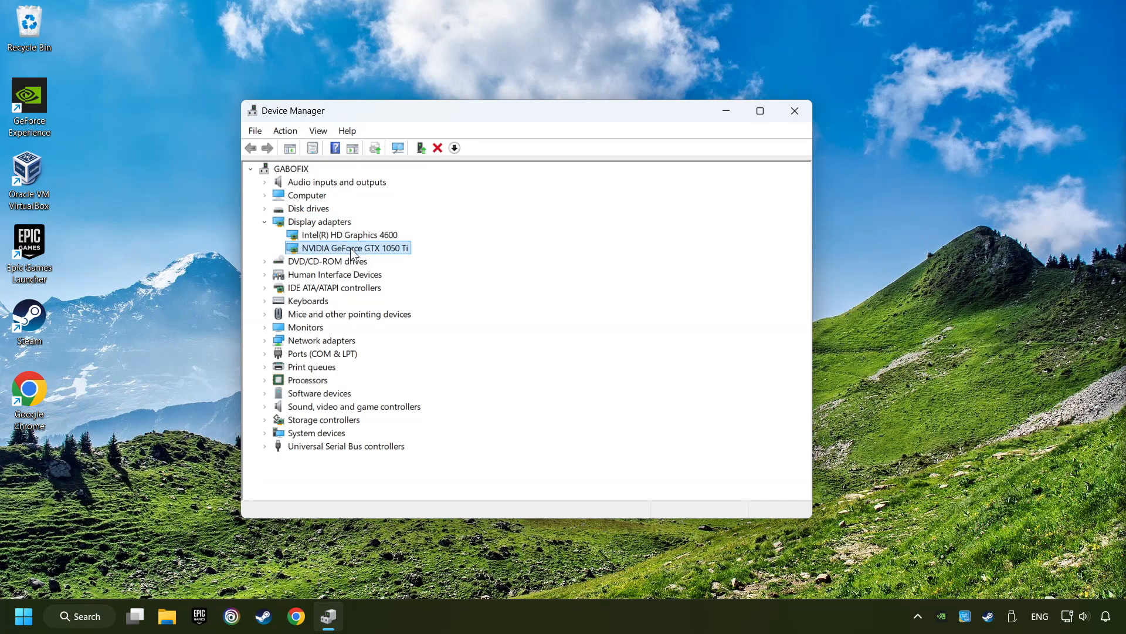
right_click(352, 247)
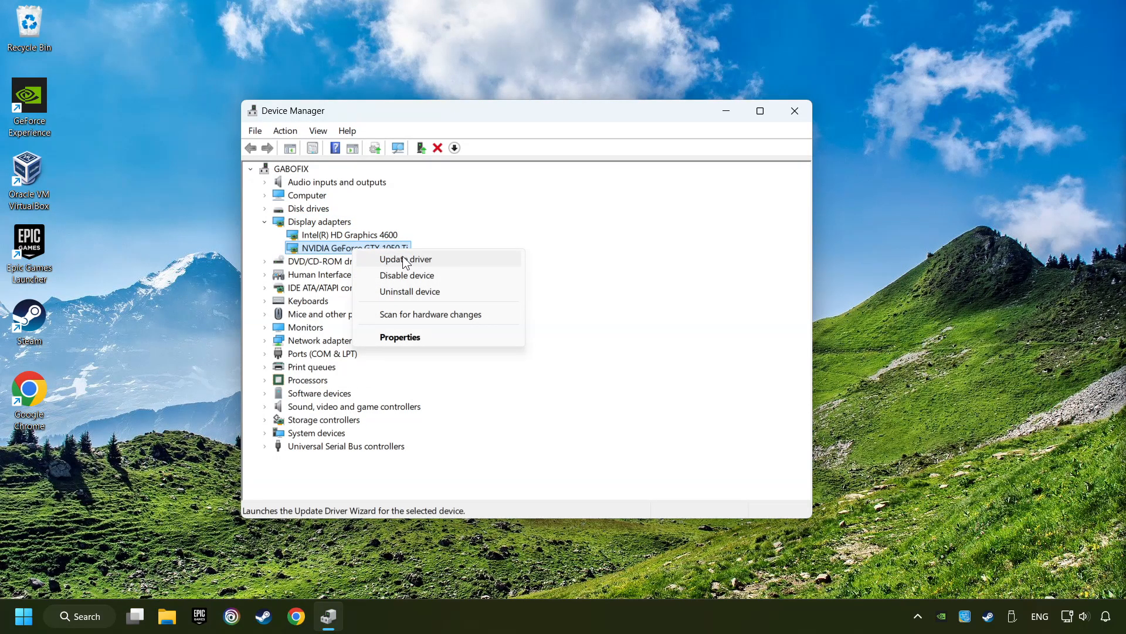
Update the GTX 1050 Ti driver via automatic search, confirm best driver installed, close Device Manager.
left_click(406, 258)
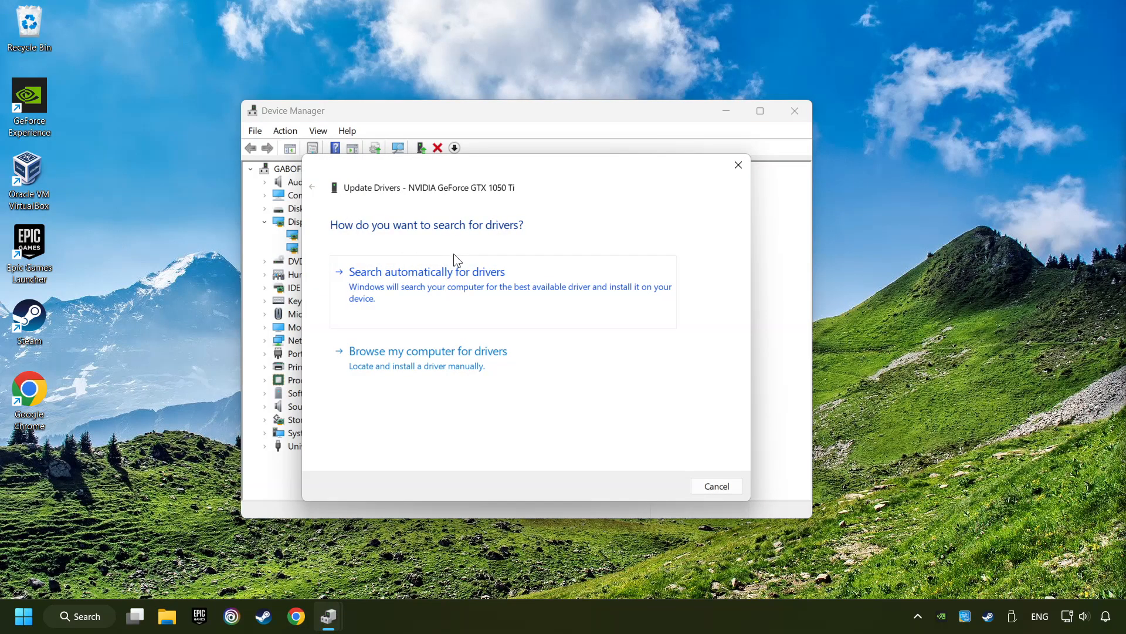
mouse_move(412, 279)
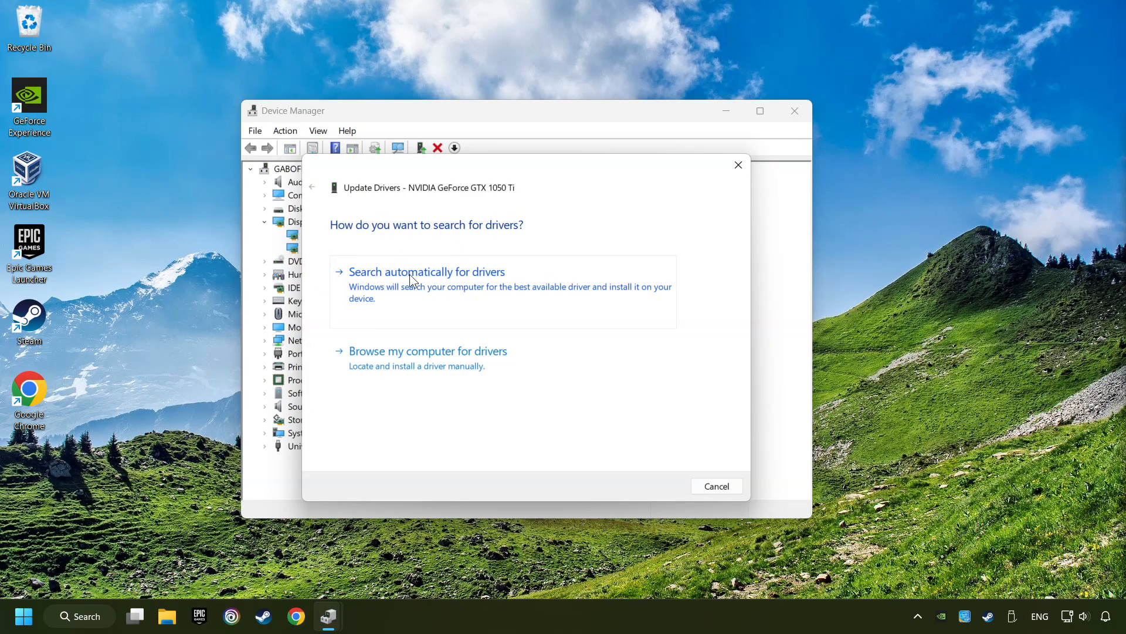
left_click(427, 272)
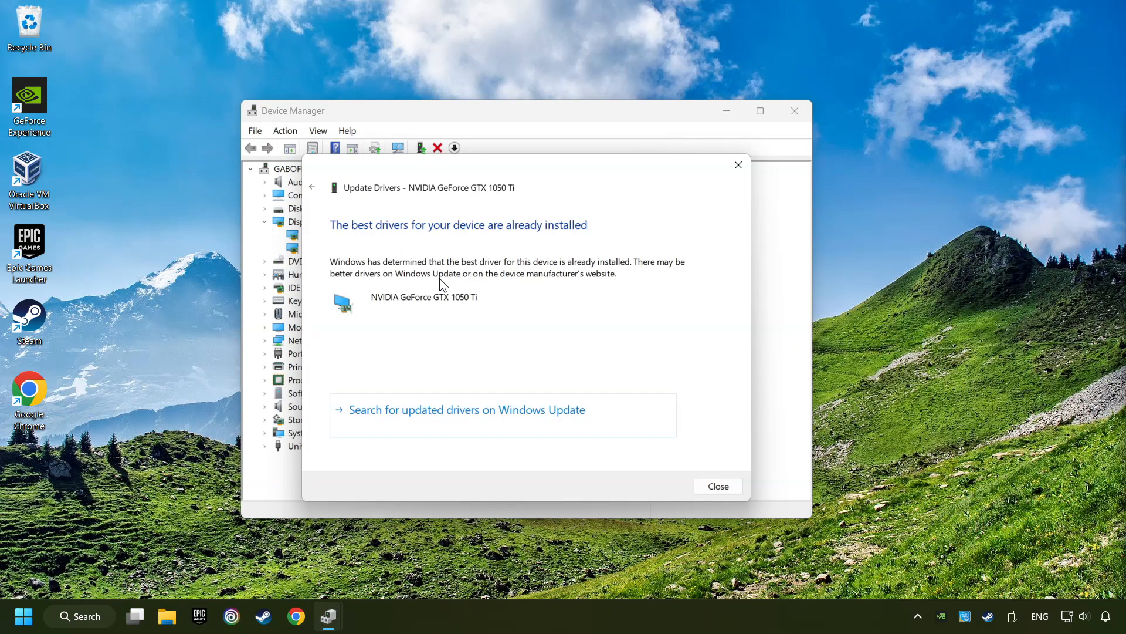
mouse_move(631, 438)
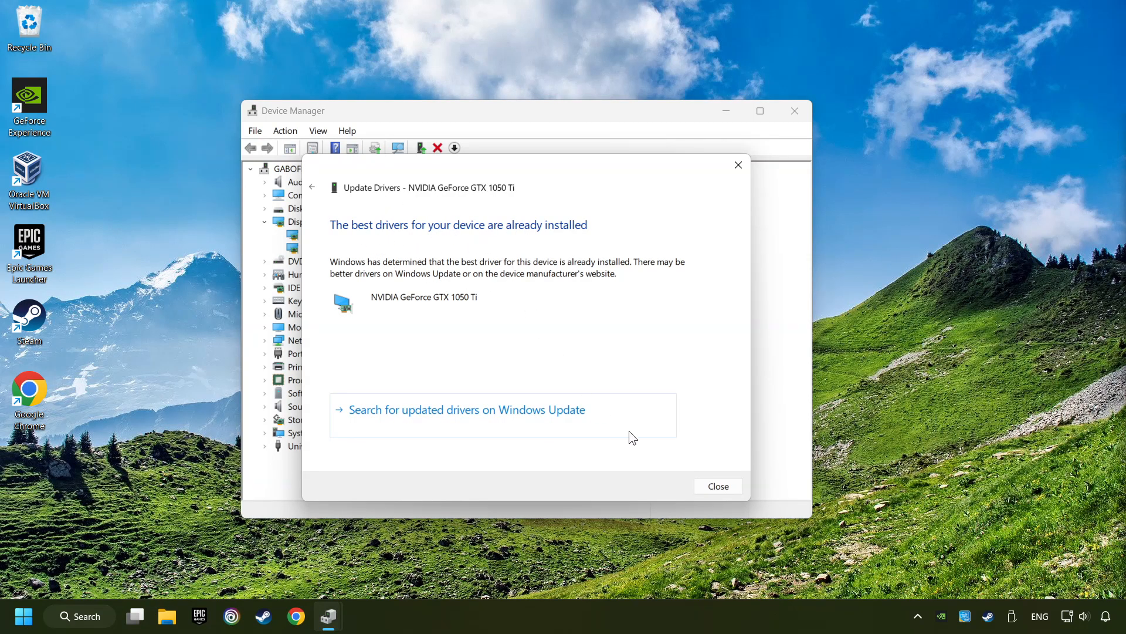
left_click(718, 486)
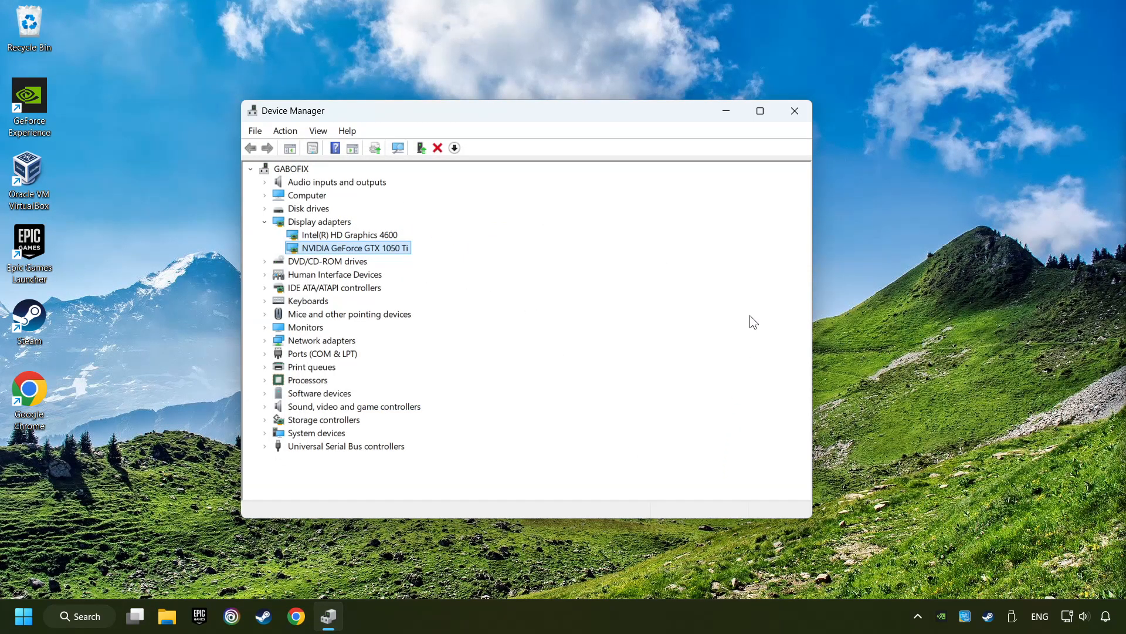
left_click(794, 110)
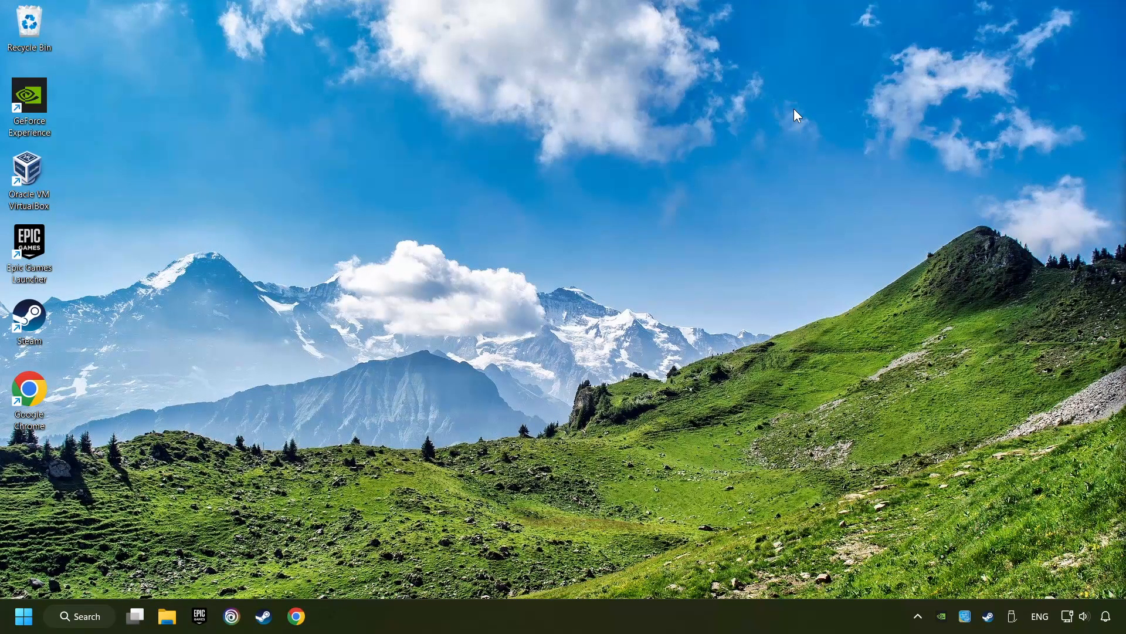
mouse_move(300, 581)
type("n")
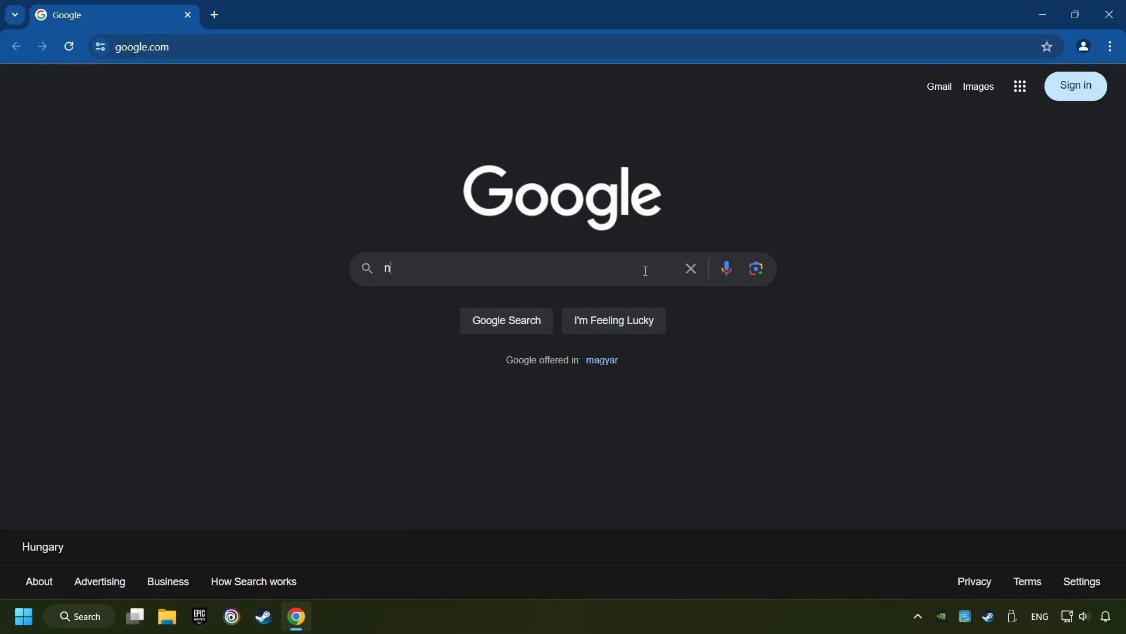
Run a Google search for 'nvidia geforce driver download' in Chrome.
type("vidia geforce driver download")
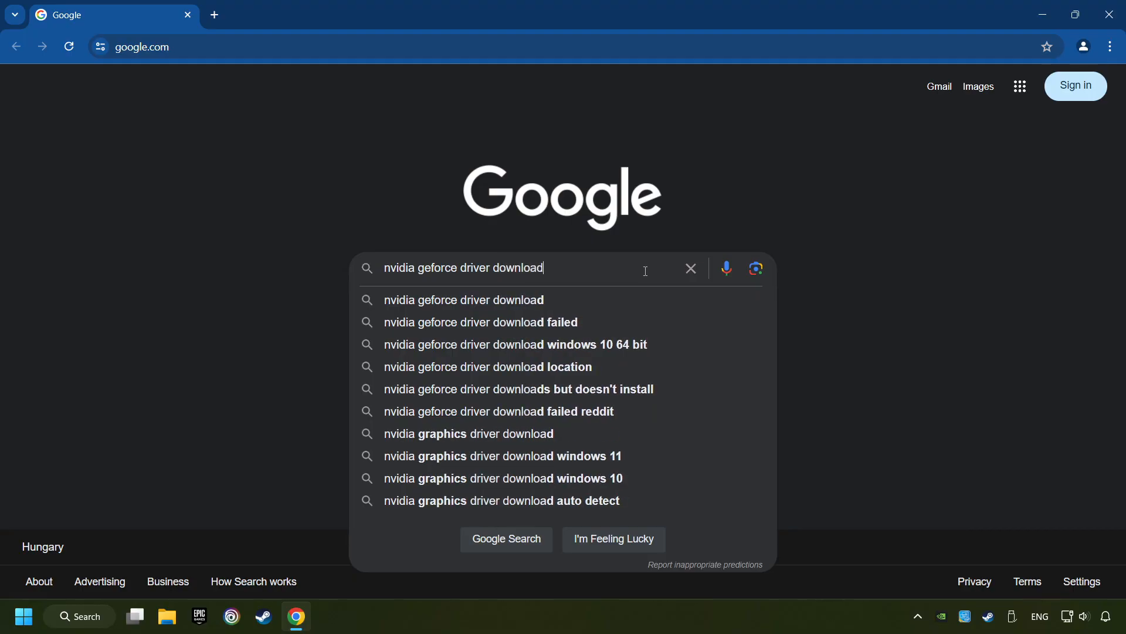
key("Enter")
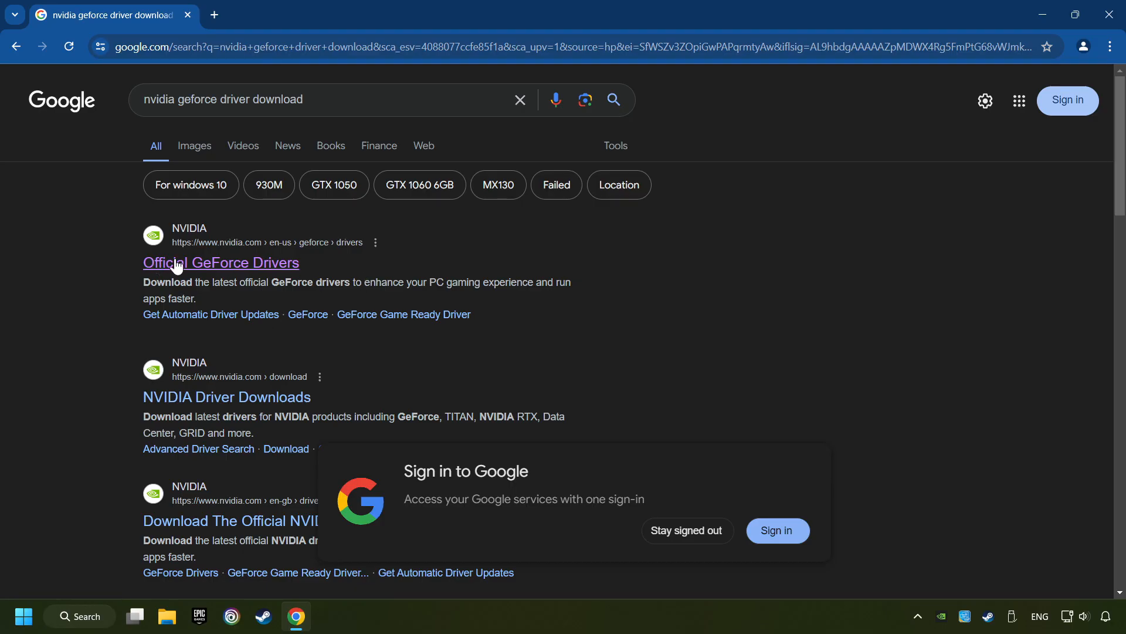
Download GeForce Experience from the Official GeForce Drivers page, launch the installer, close Chrome.
left_click(209, 262)
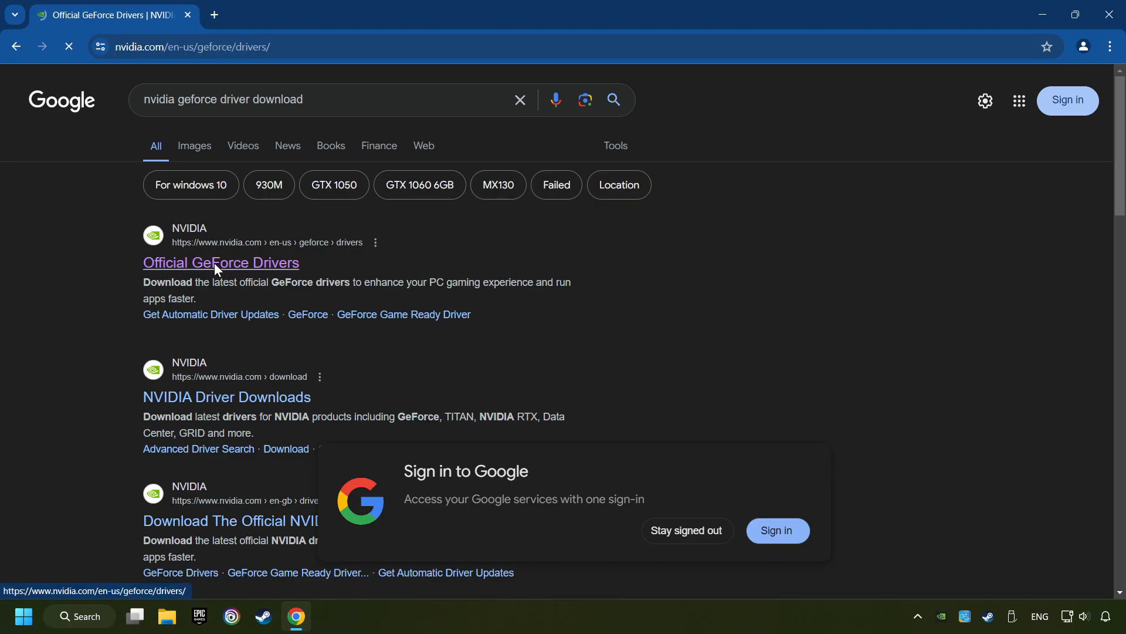
left_click(221, 263)
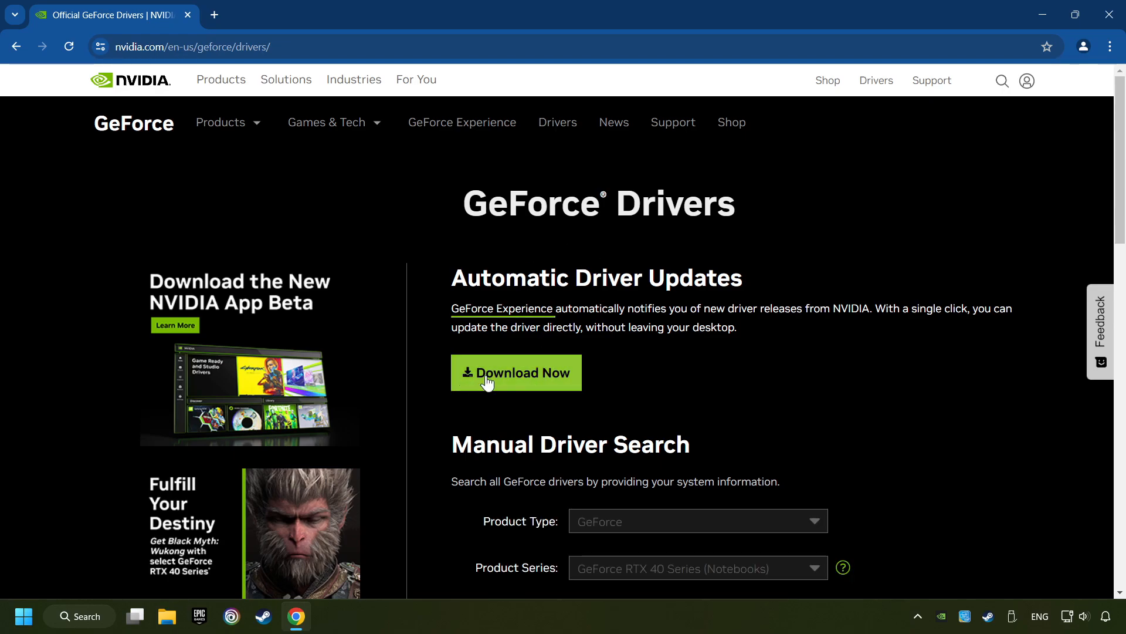
left_click(524, 373)
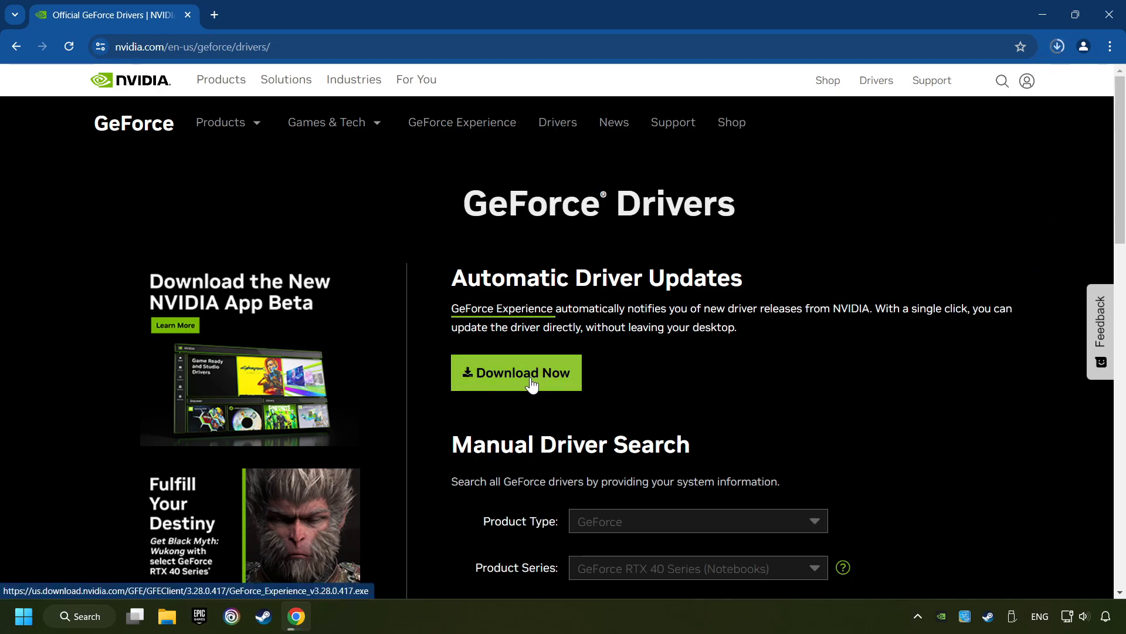
left_click(1057, 45)
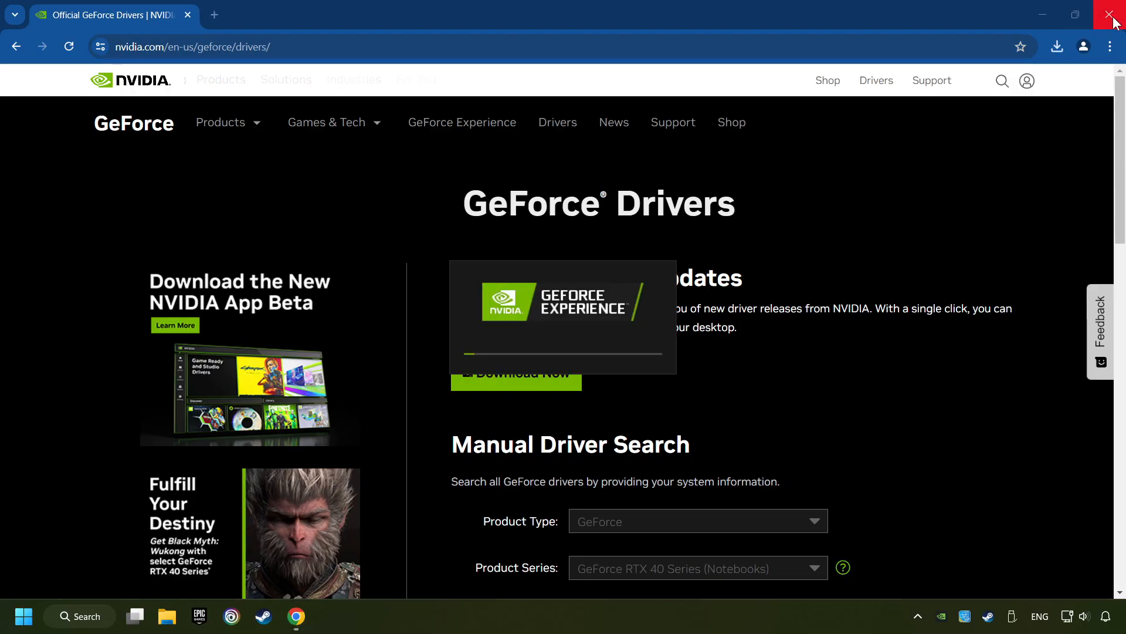
left_click(1108, 14)
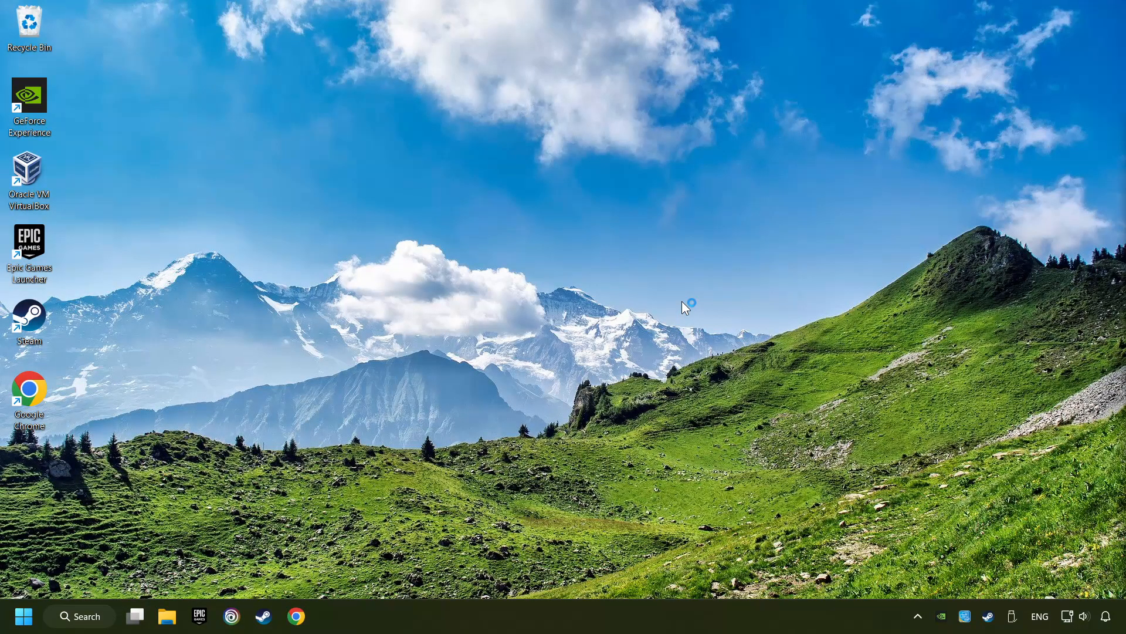
mouse_move(683, 308)
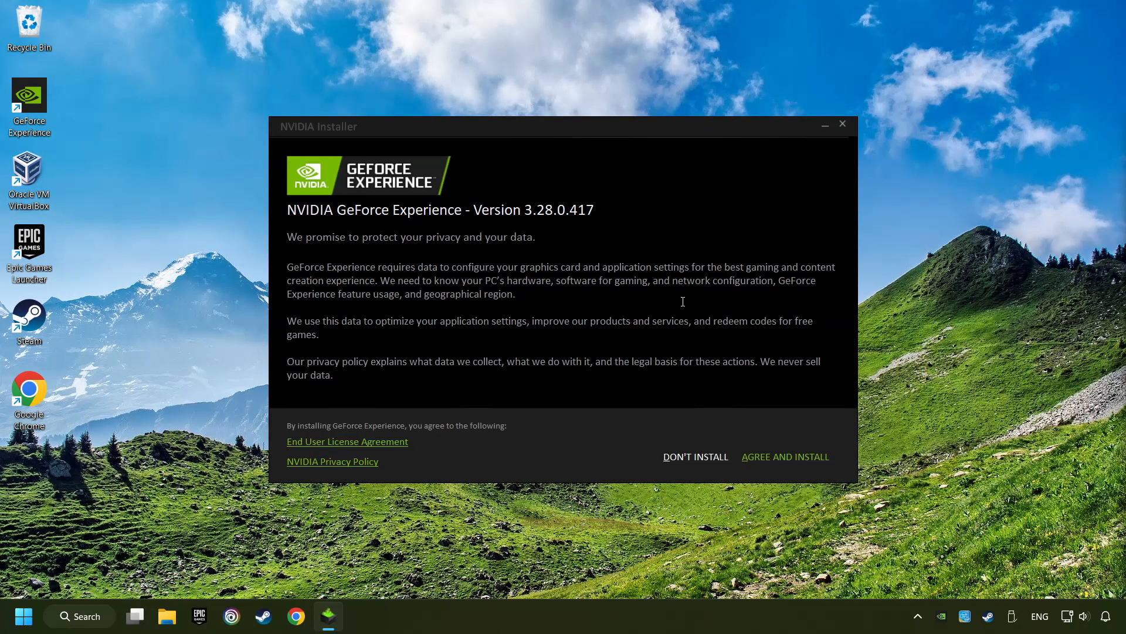
mouse_move(787, 456)
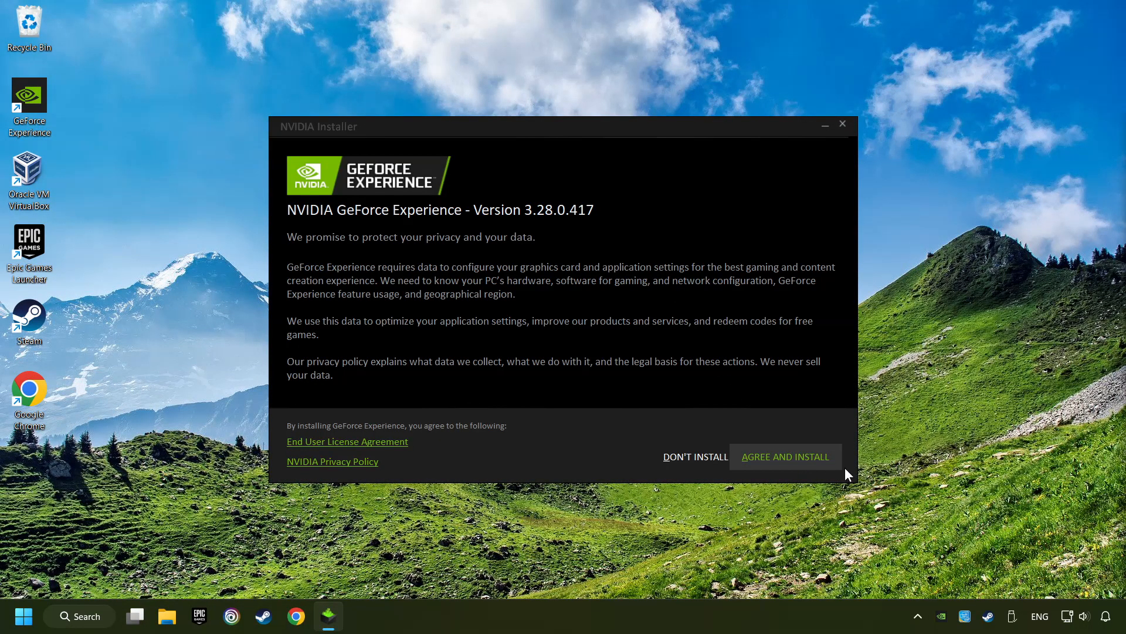
Accept the NVIDIA Installer terms with Agree and Install for GeForce Experience 3.28.0.417.
left_click(786, 456)
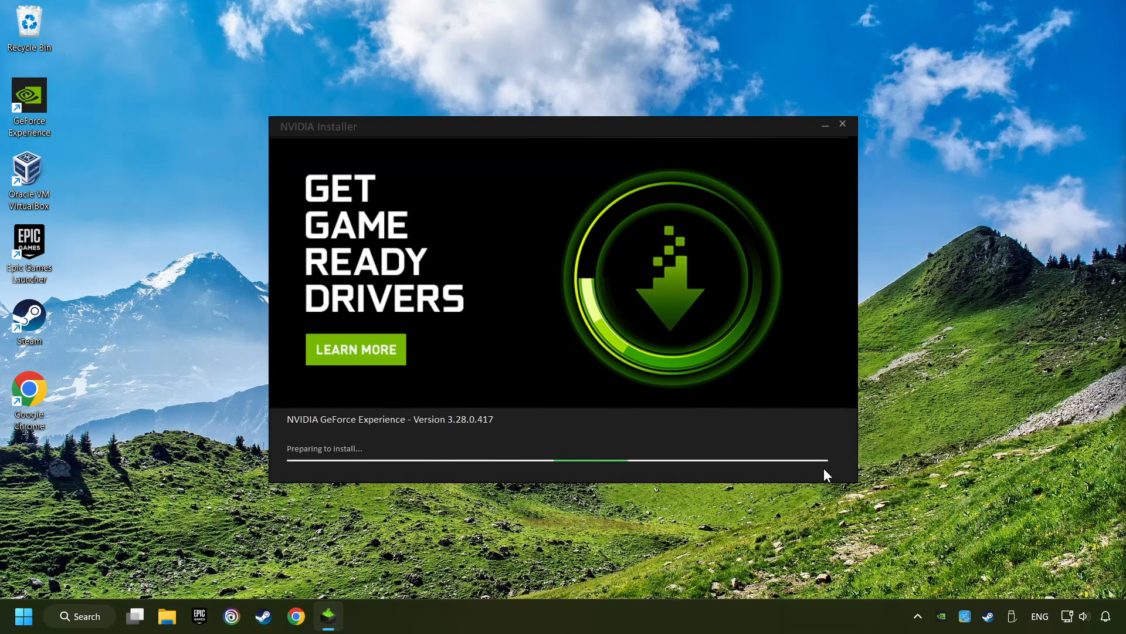
left_click(356, 350)
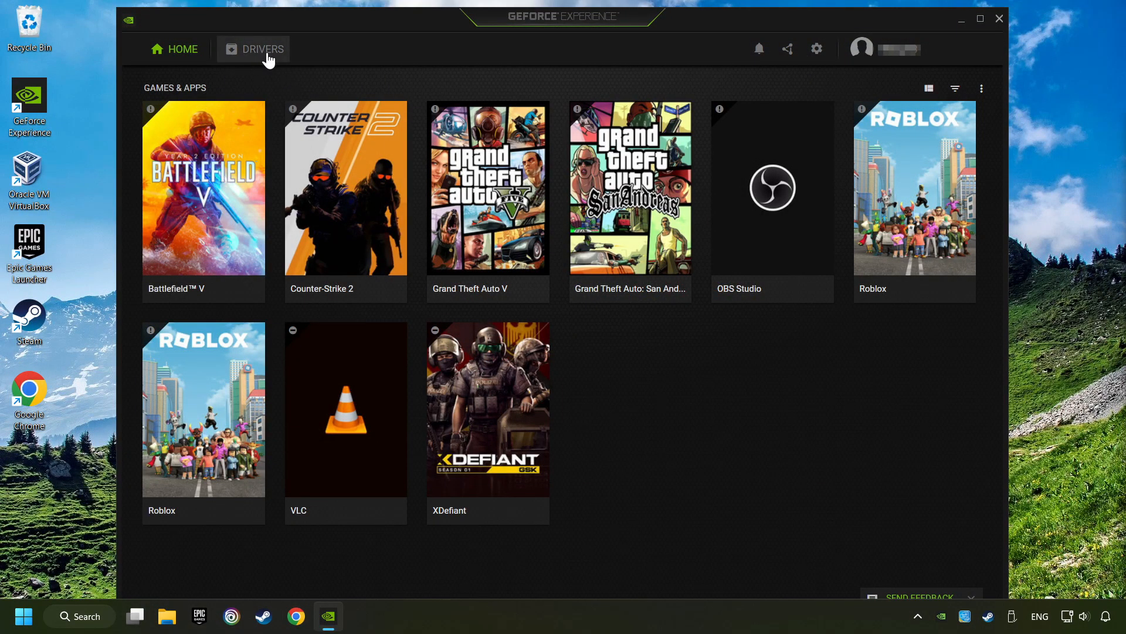
Check the Drivers section for updates, confirm Game Ready Driver 556.12 is current, close GeForce Experience.
left_click(262, 49)
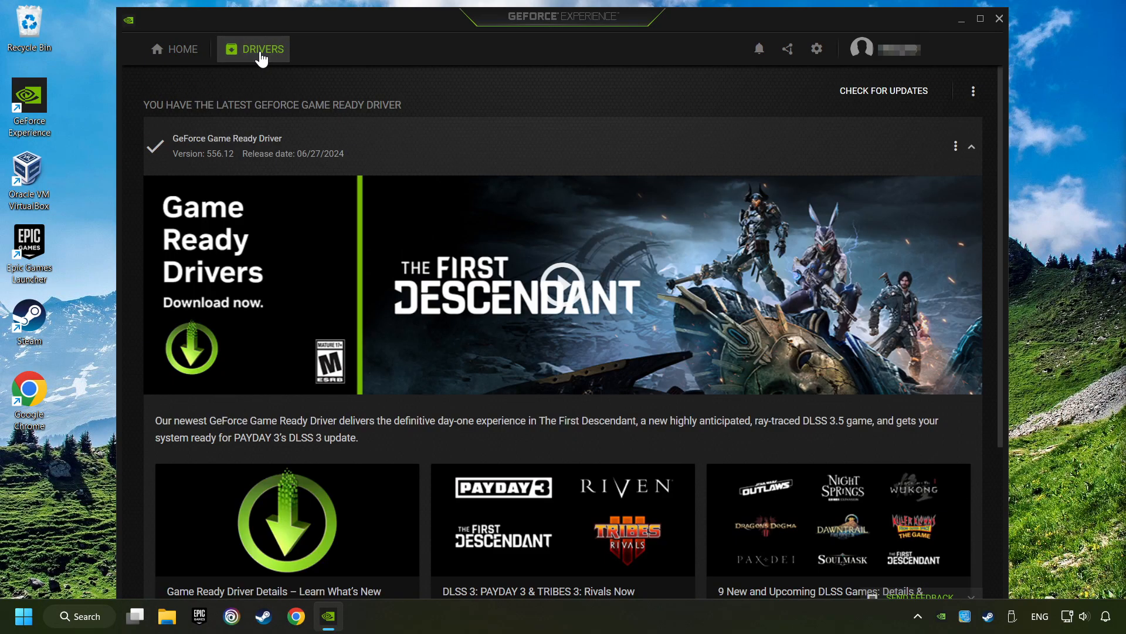
mouse_move(894, 101)
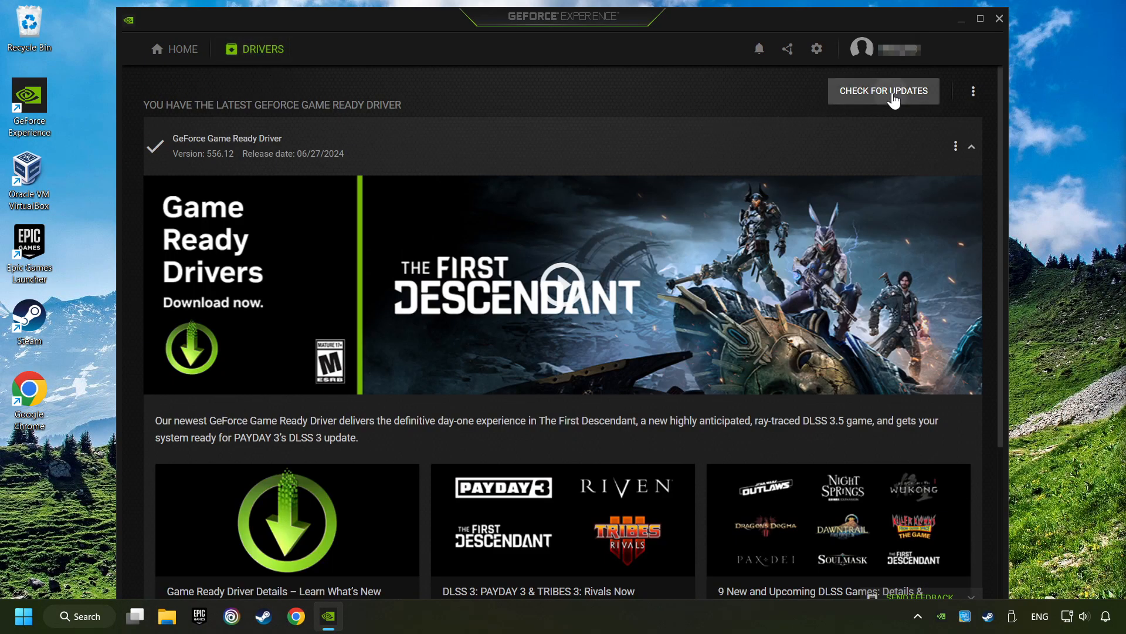
left_click(885, 91)
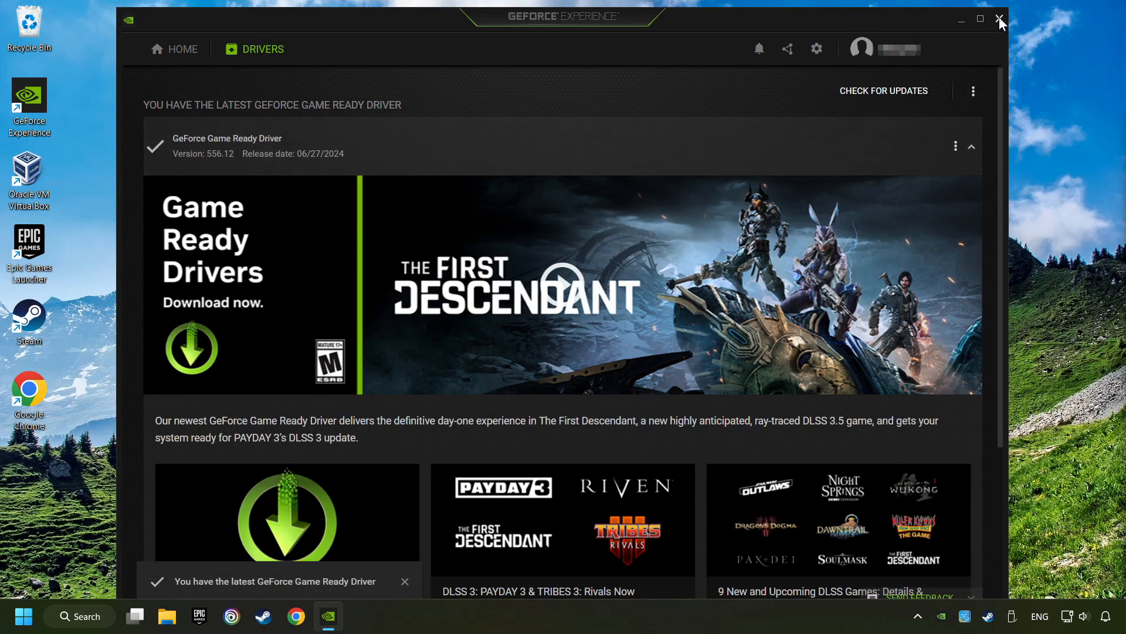
left_click(1000, 19)
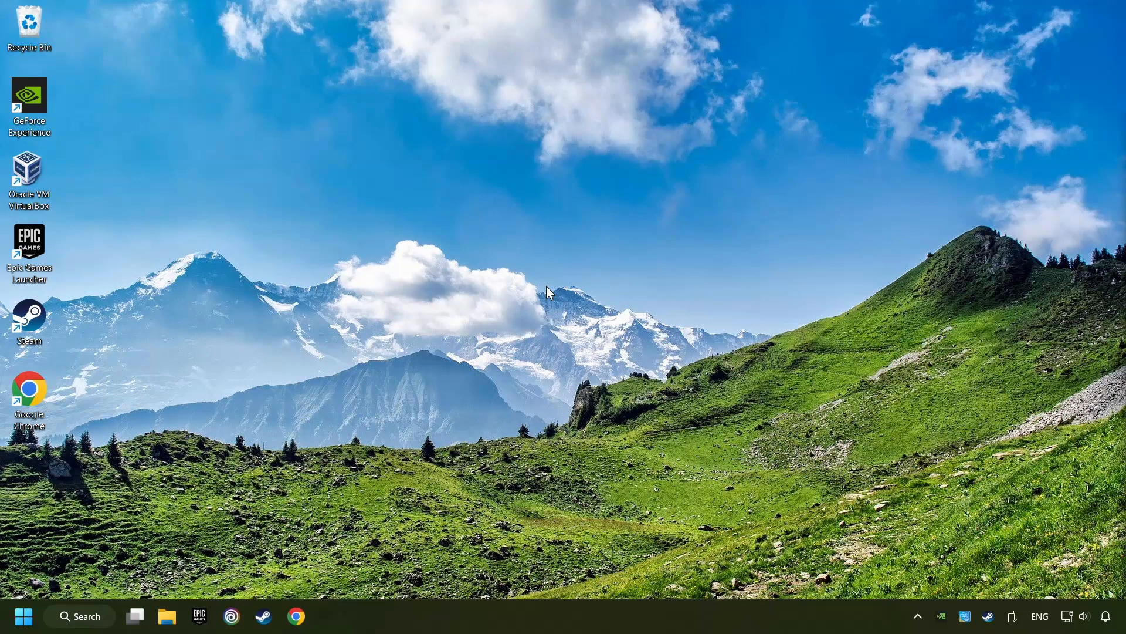
mouse_move(101, 605)
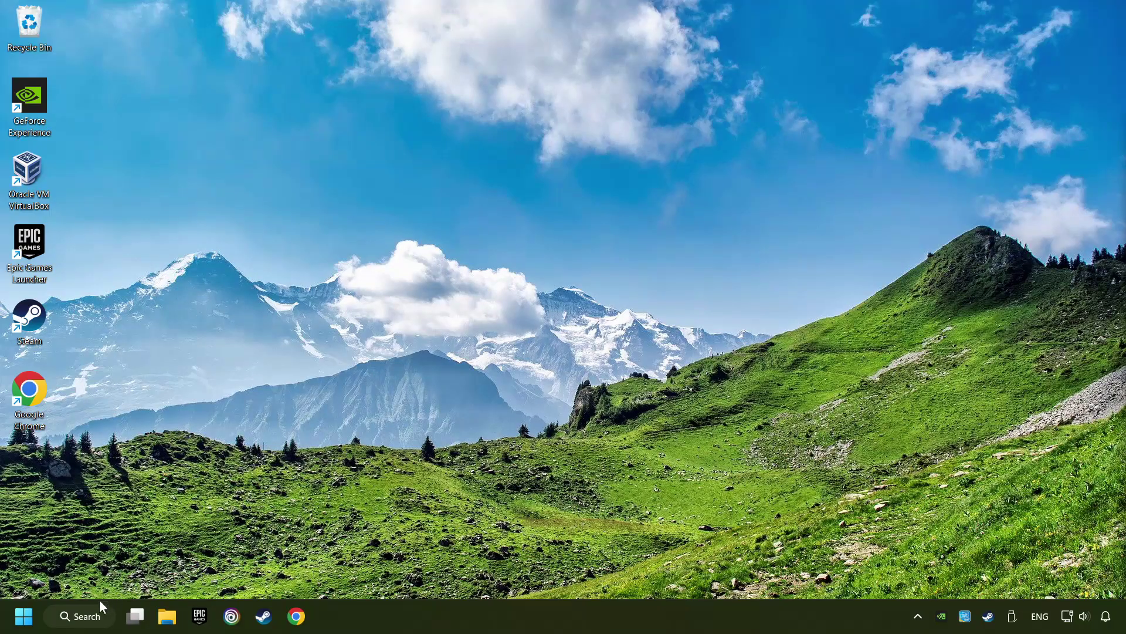
Search Windows for 'graphics settings' to reach the Settings Graphics page.
left_click(80, 616)
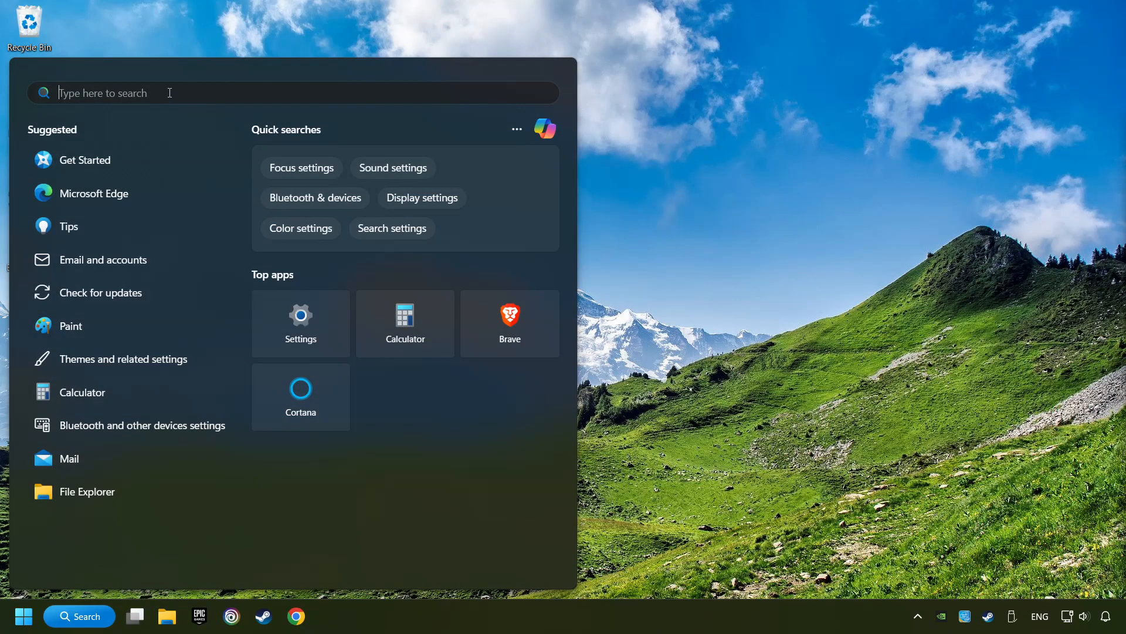
type("graphics settings")
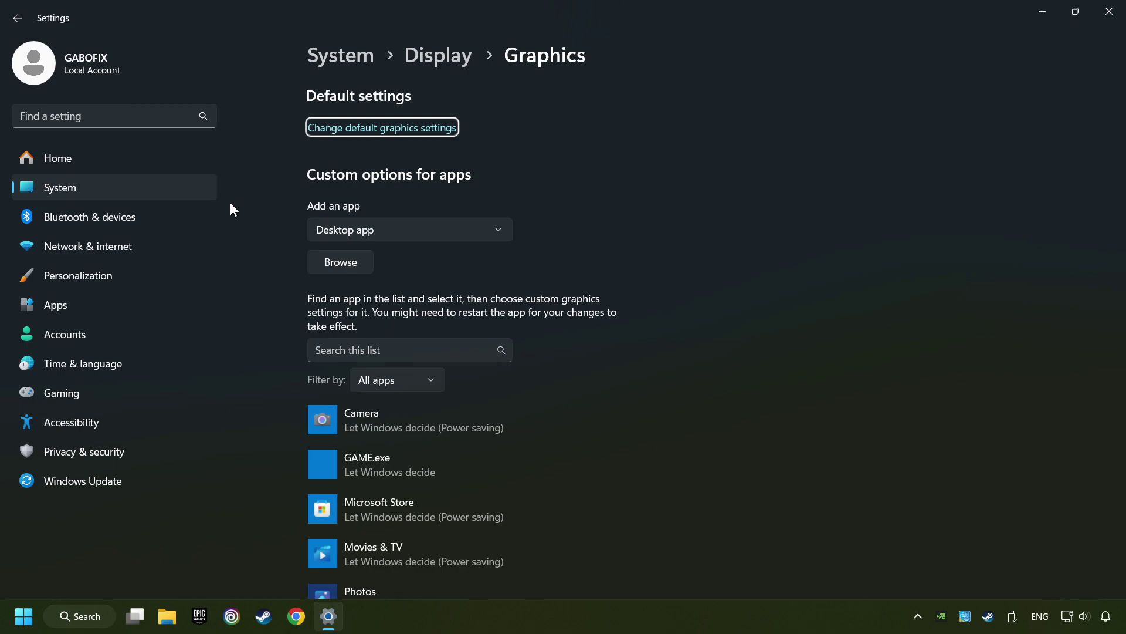
Locate GAME.exe in the Graphics custom options list and expand its entry.
scroll("down", 3)
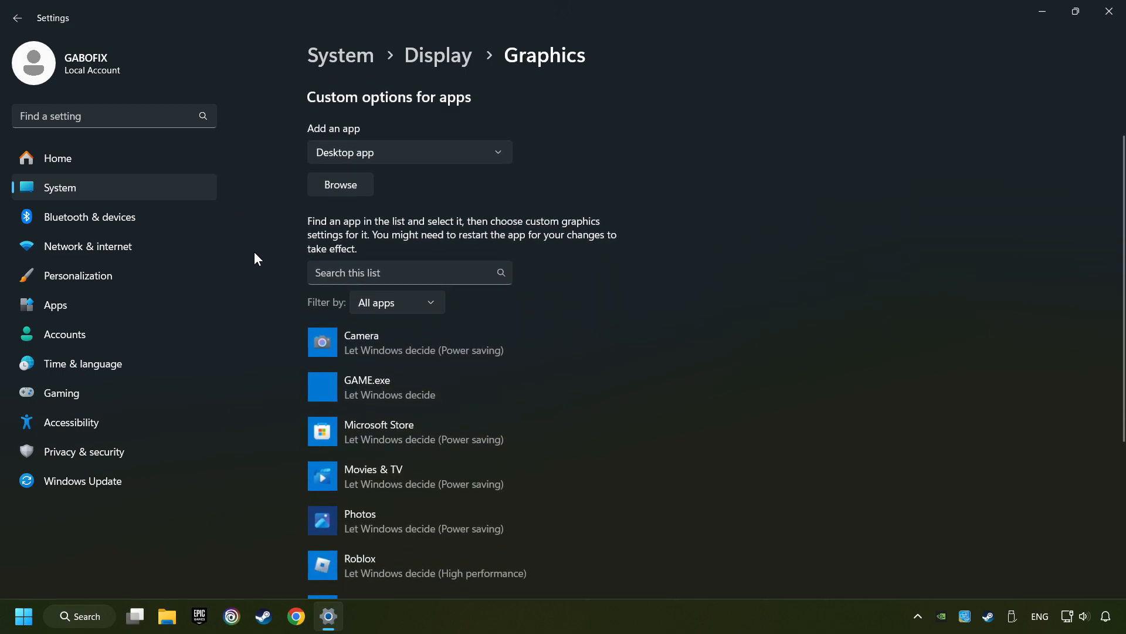
scroll("down", 3)
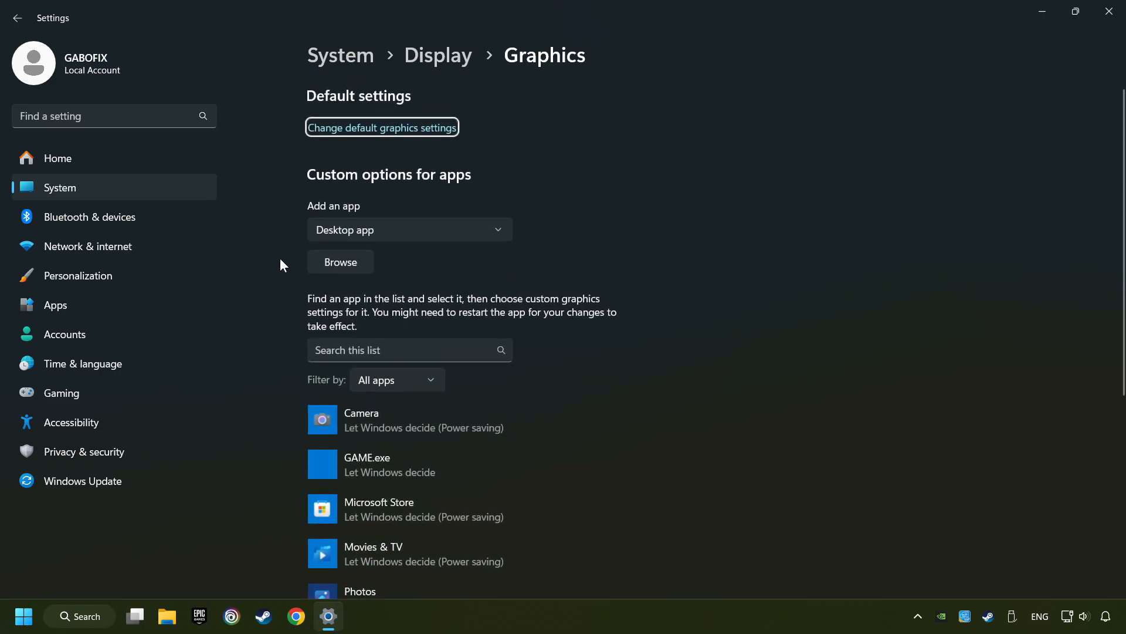
left_click(340, 261)
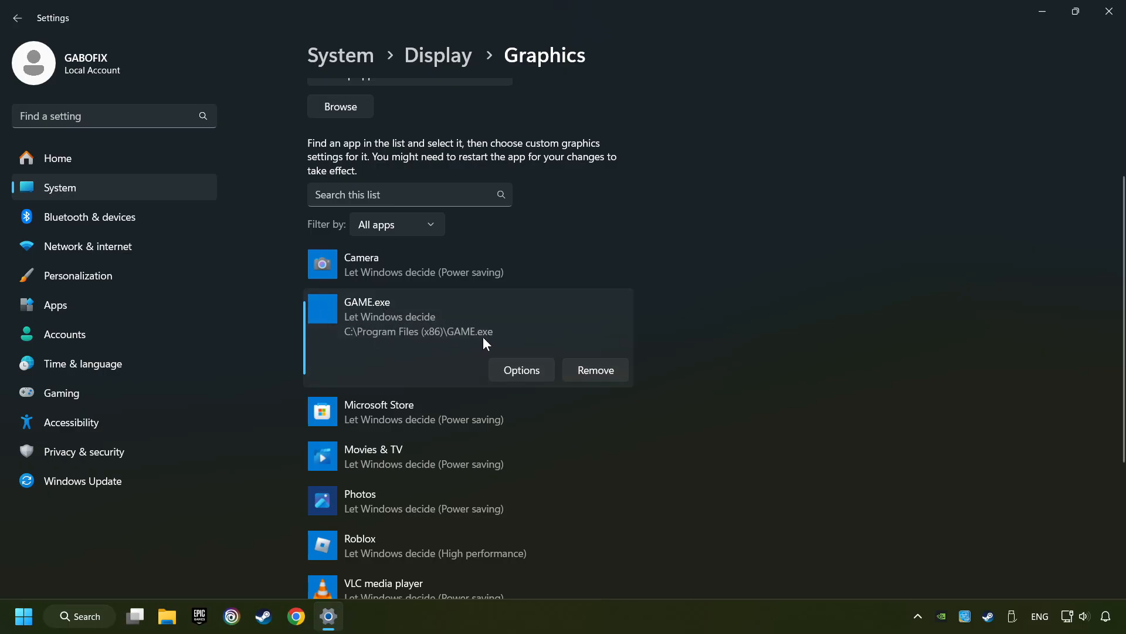
Set GAME.exe's graphics preference to High performance, save it, and close Settings.
left_click(521, 369)
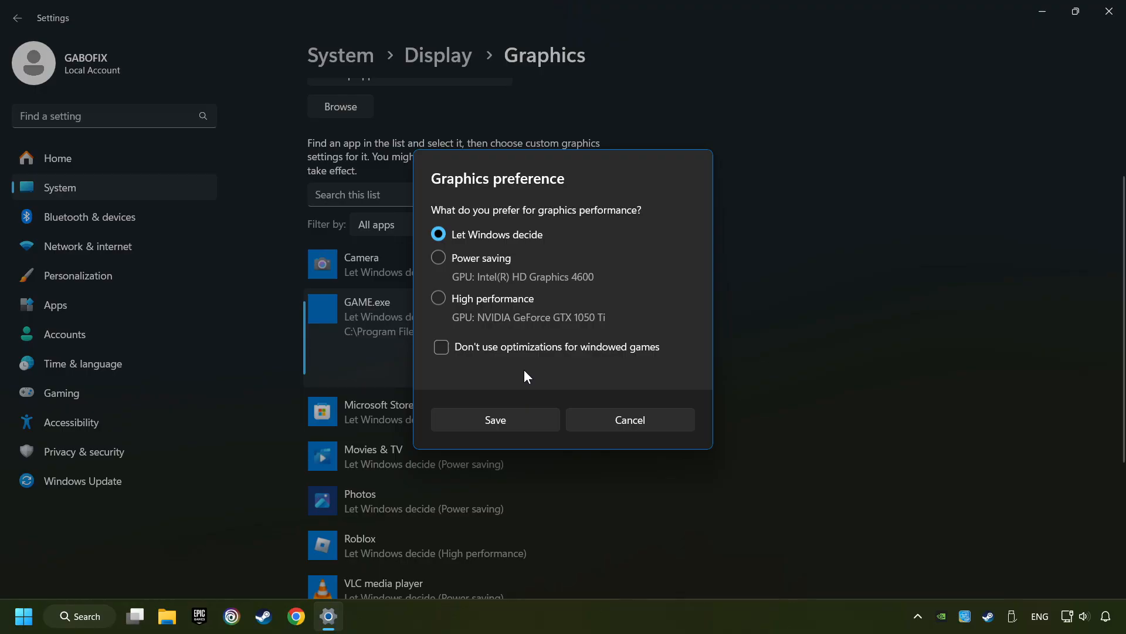
left_click(439, 298)
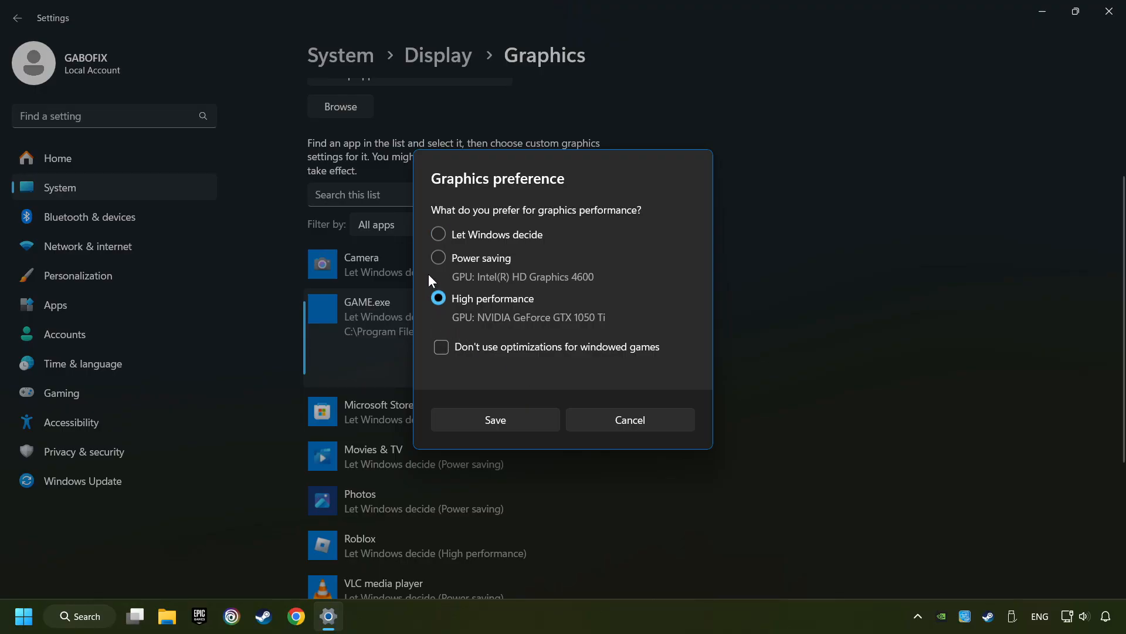
mouse_move(500, 324)
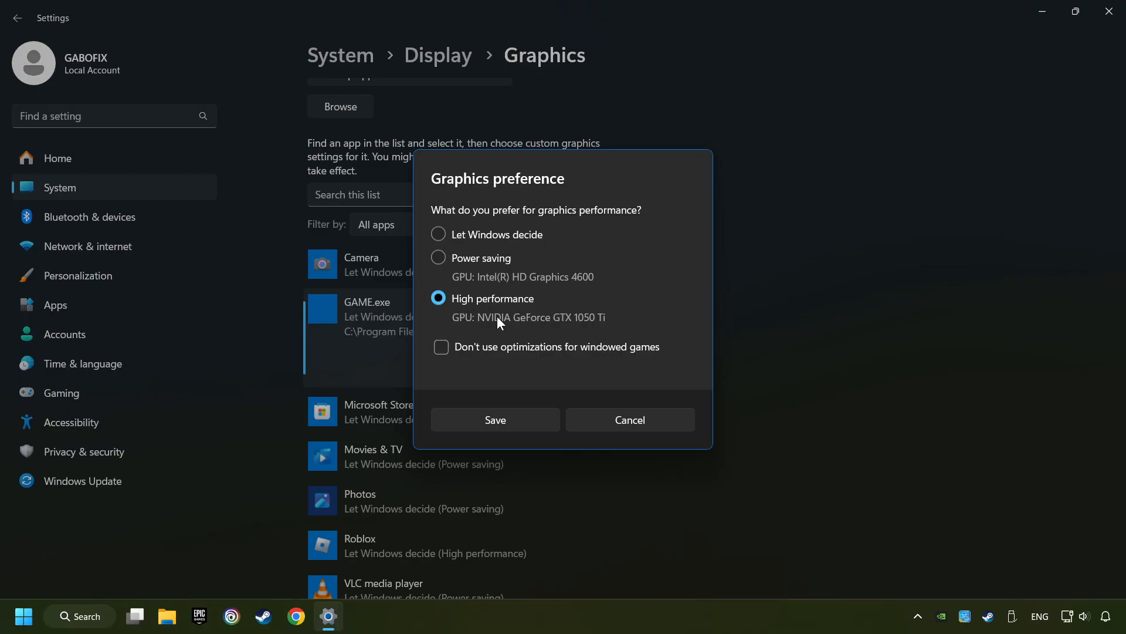
left_click(495, 419)
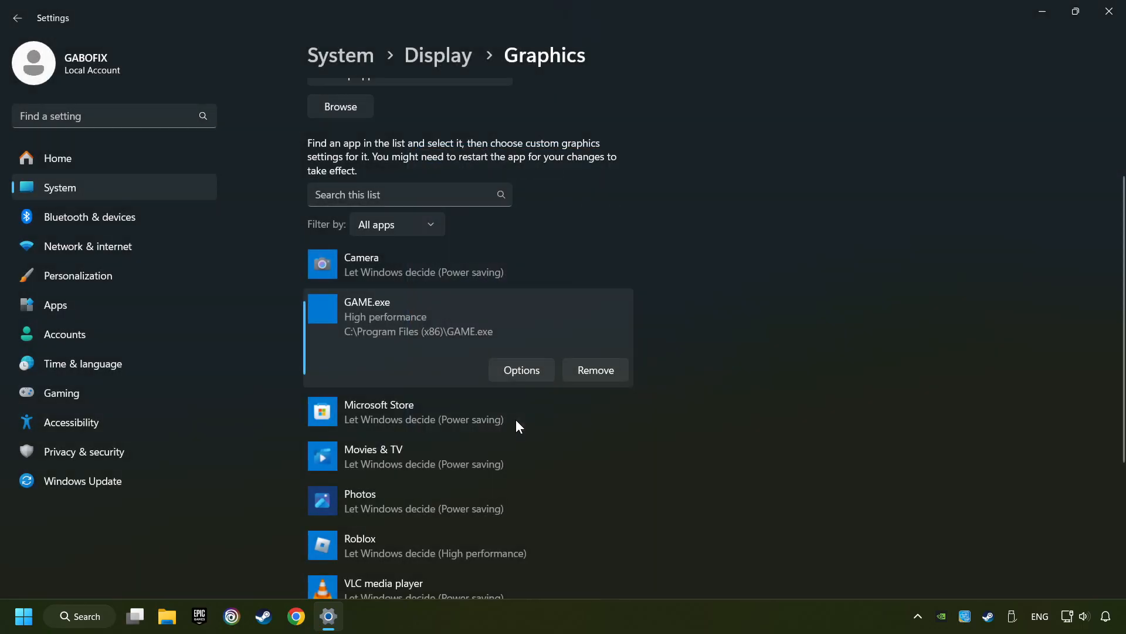
mouse_move(946, 115)
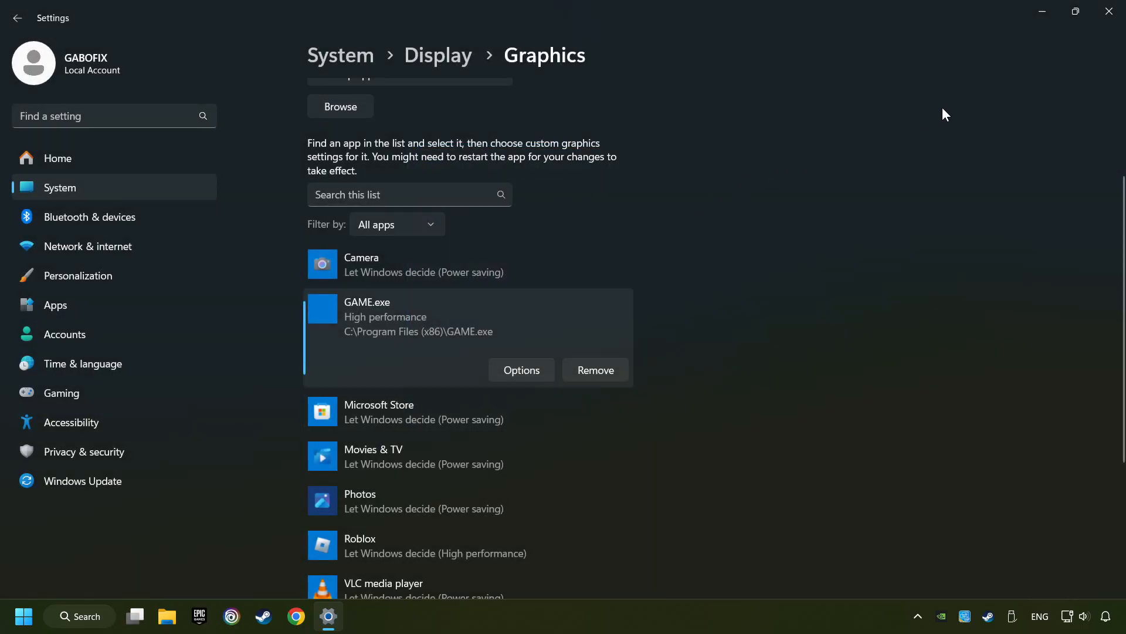
mouse_move(1109, 10)
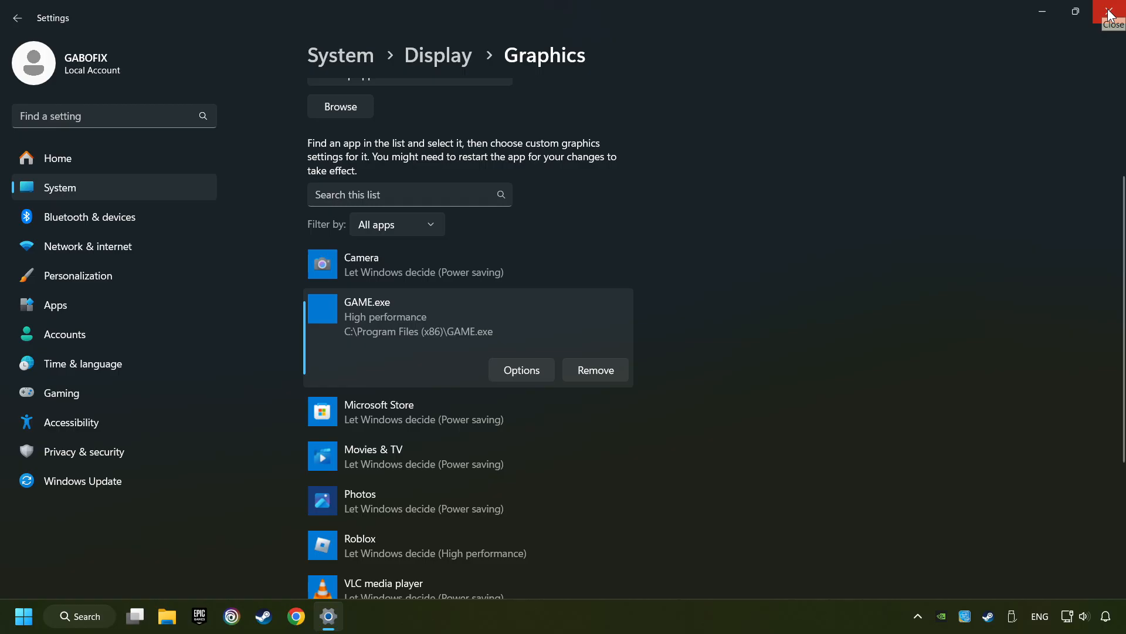
left_click(1110, 12)
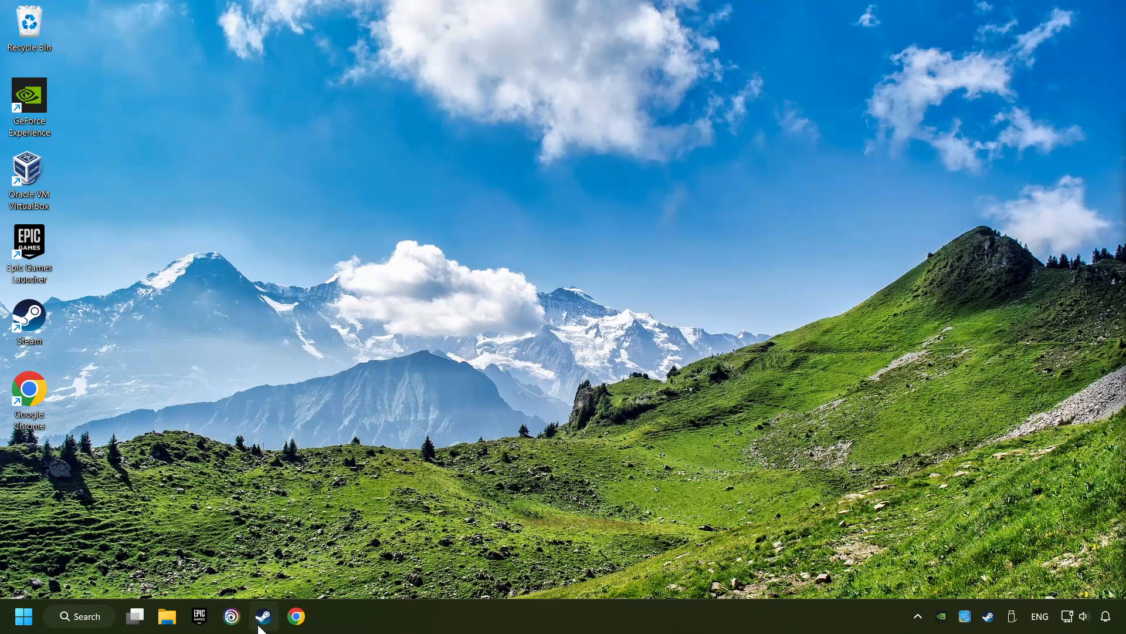
Verify GAME's installed files from its Steam Properties Installed Files page (40.78 GB).
left_click(263, 616)
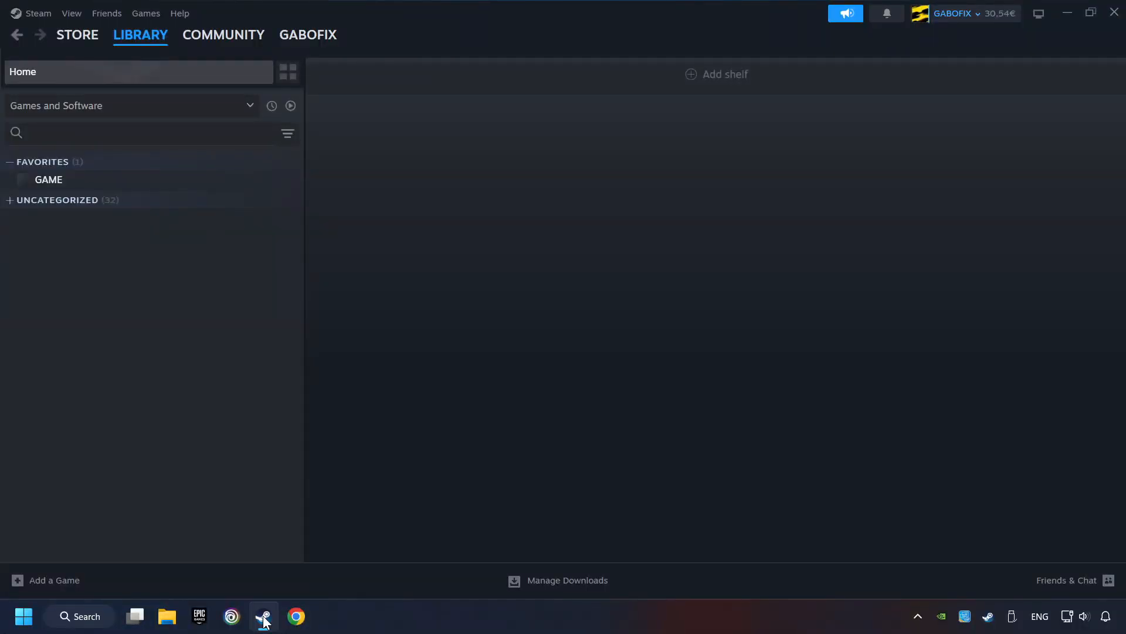
mouse_move(213, 69)
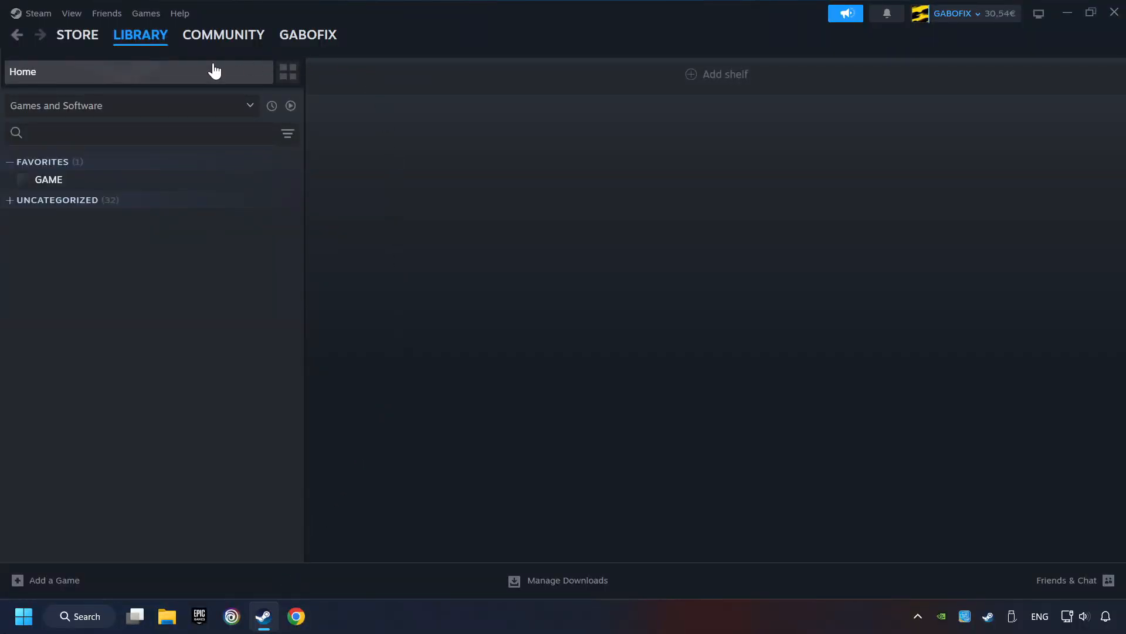
mouse_move(304, 88)
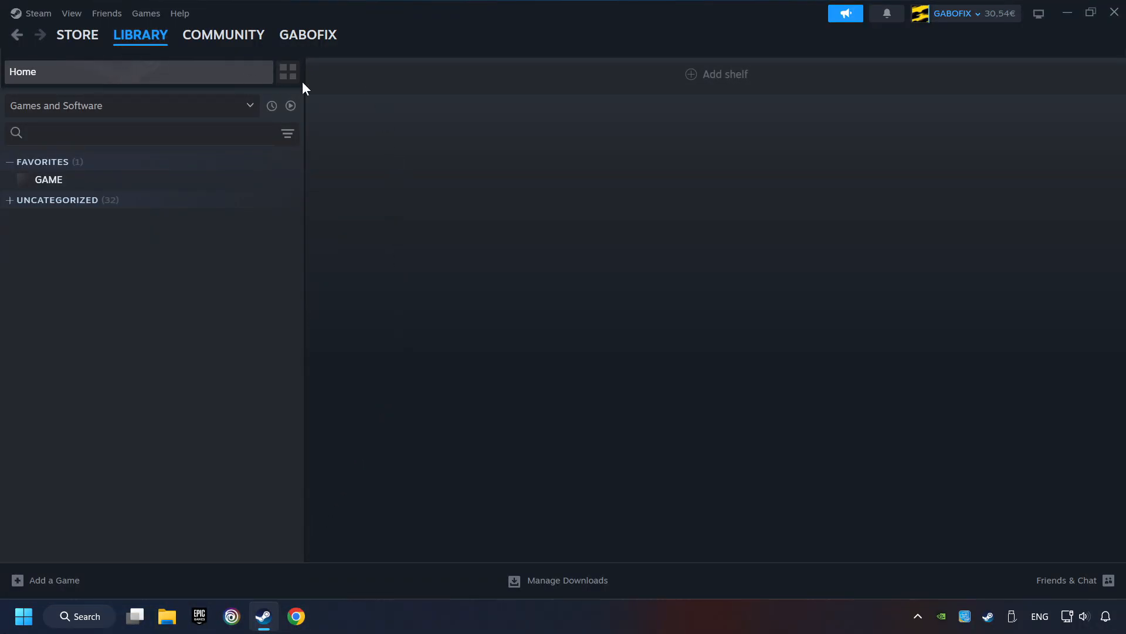
mouse_move(231, 190)
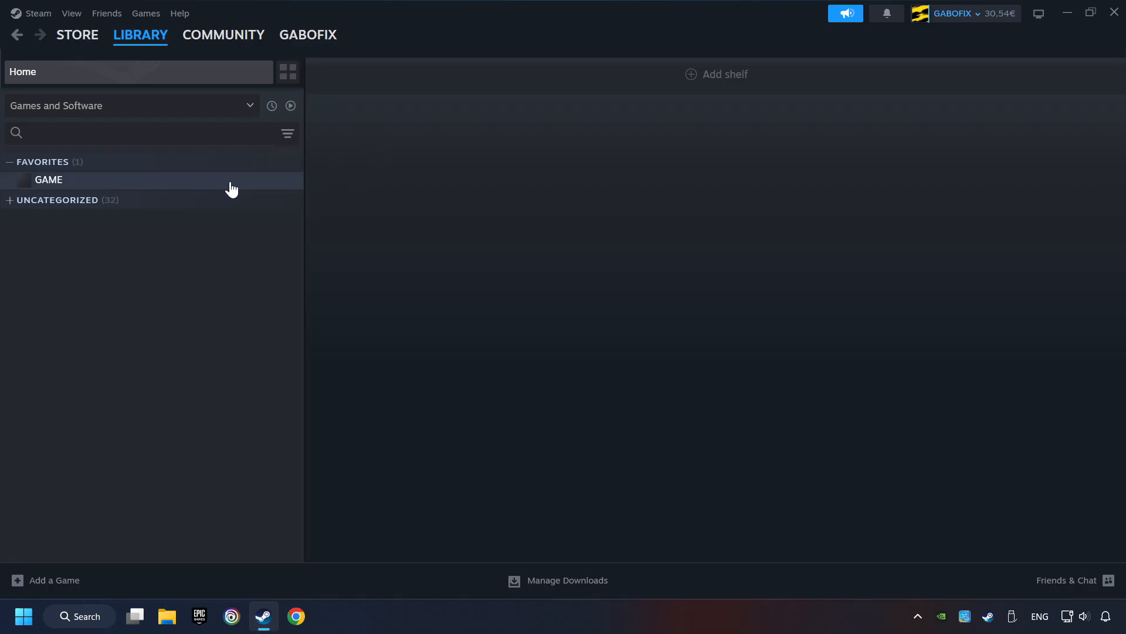
right_click(48, 180)
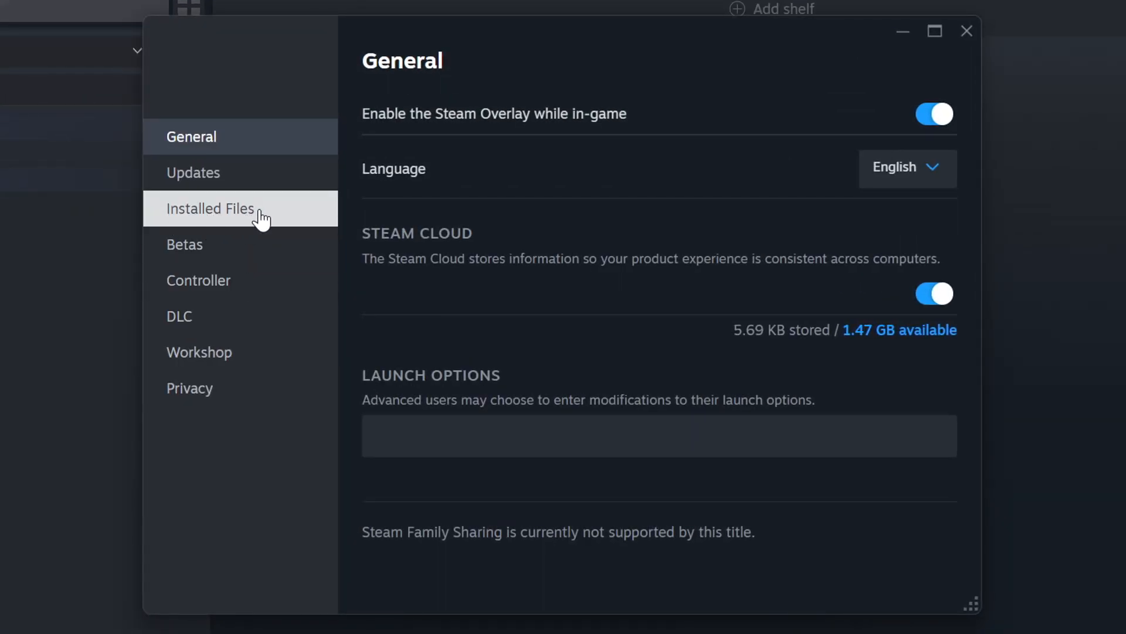
left_click(210, 209)
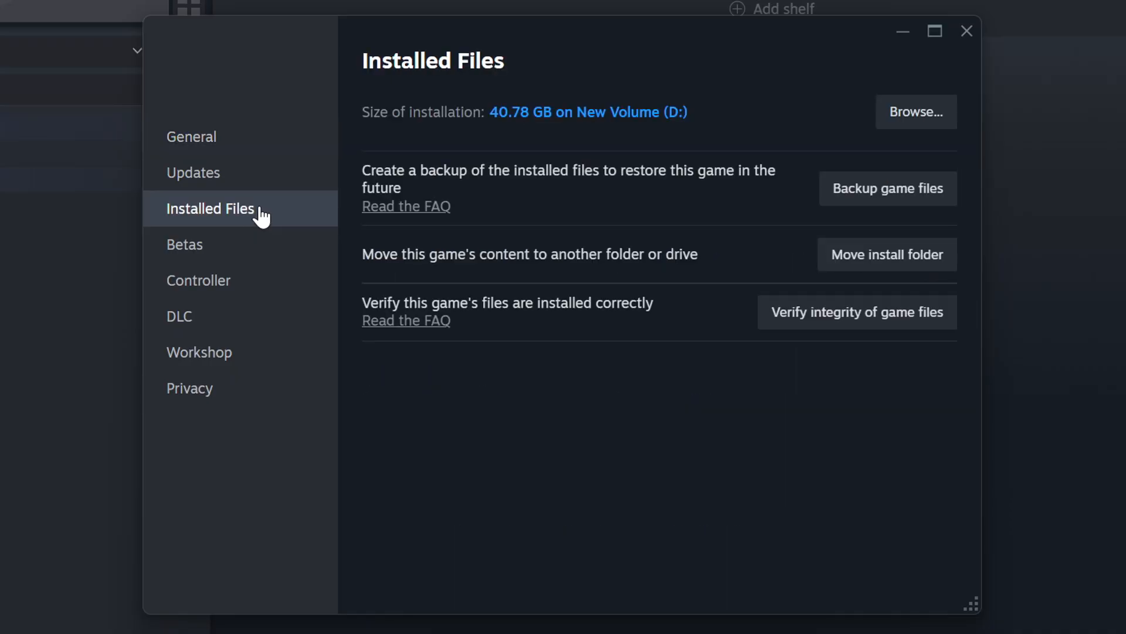
mouse_move(871, 331)
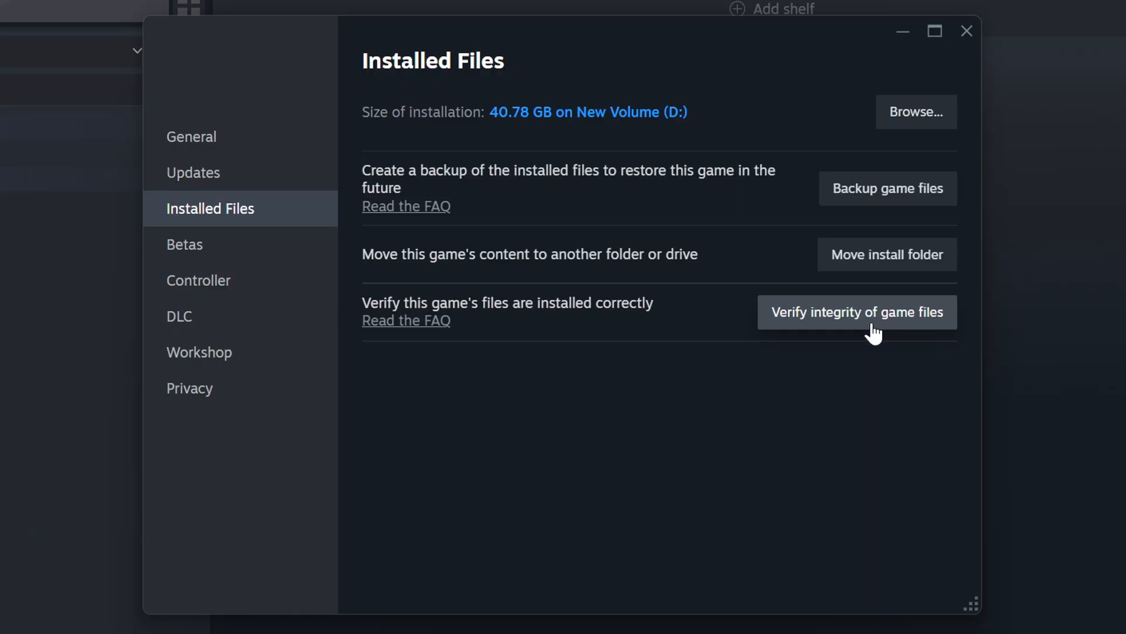
left_click(857, 312)
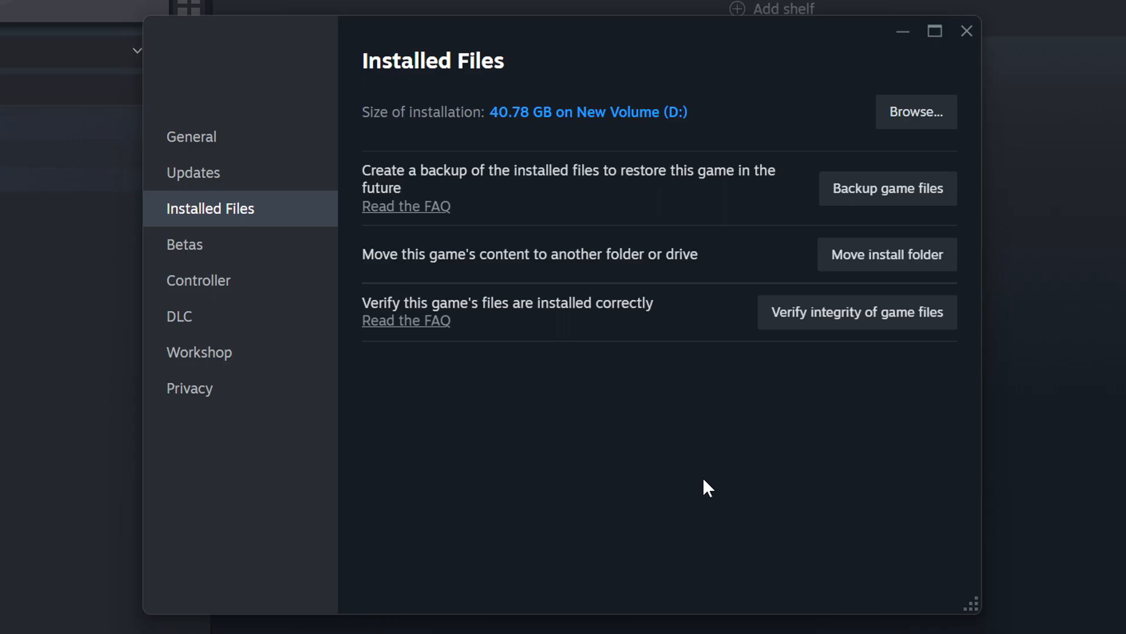
mouse_move(776, 154)
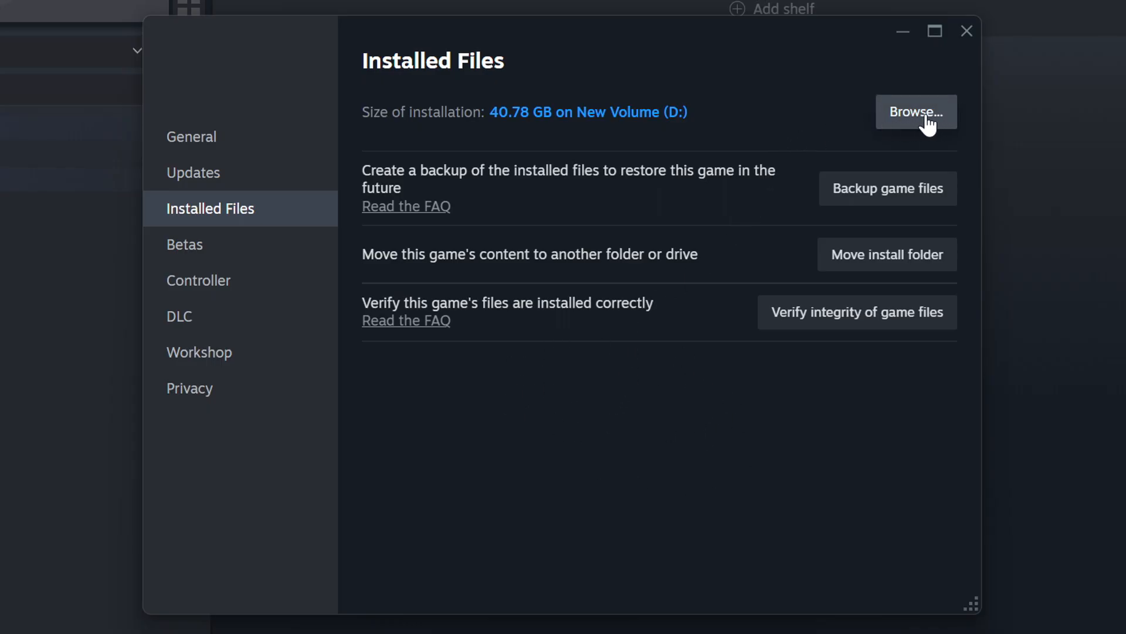
Browse to the install folder and show GAME.exe's Compatibility settings.
left_click(916, 112)
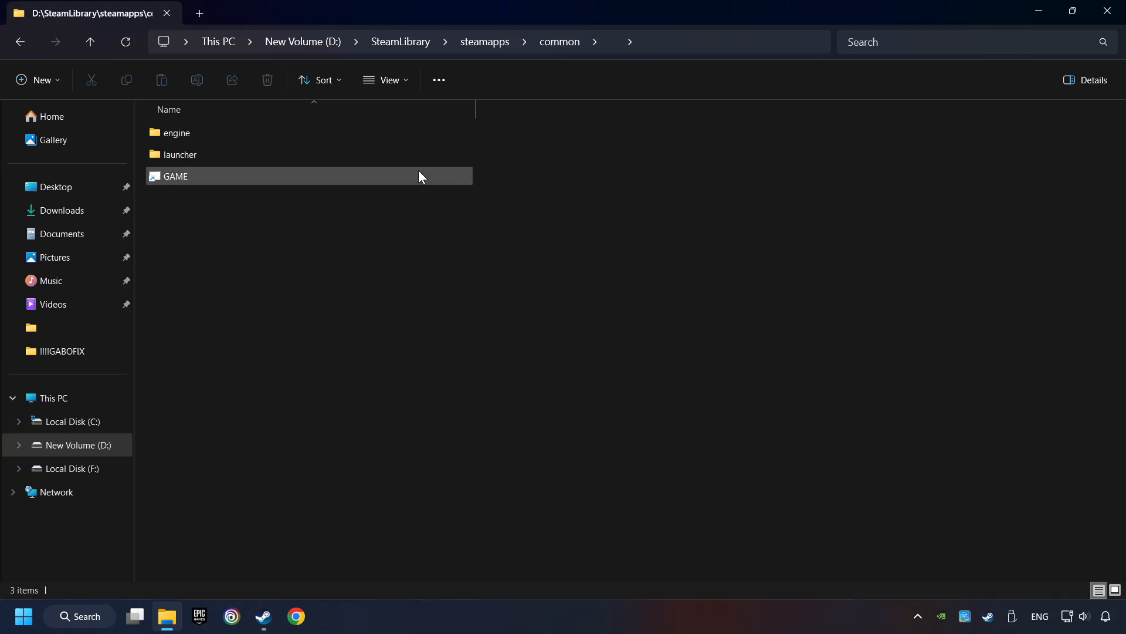
right_click(175, 176)
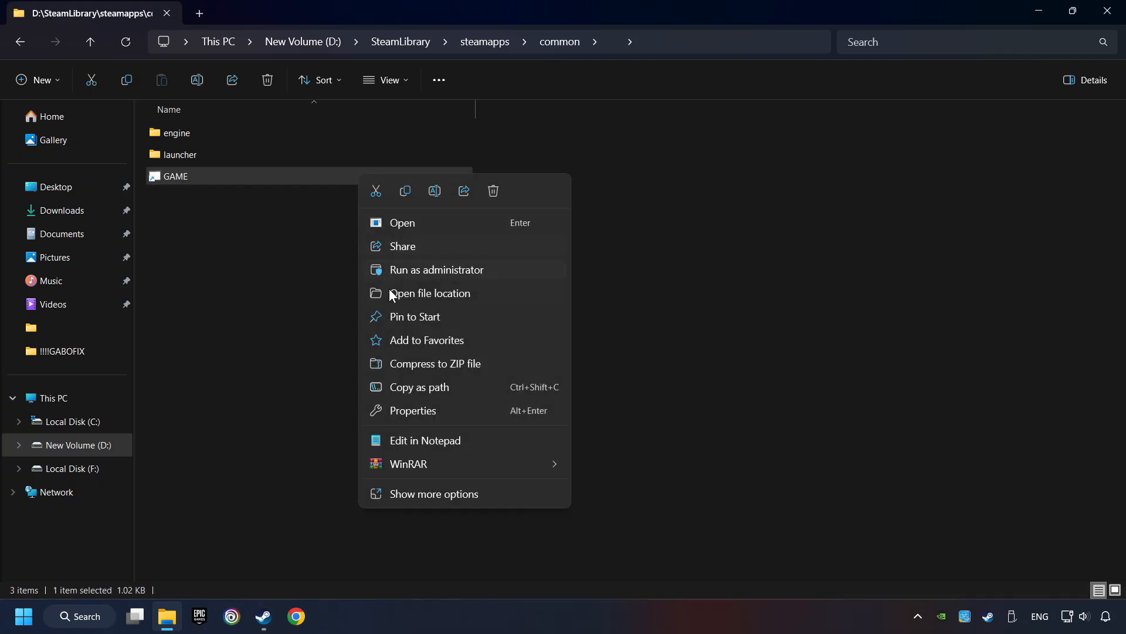
mouse_move(383, 417)
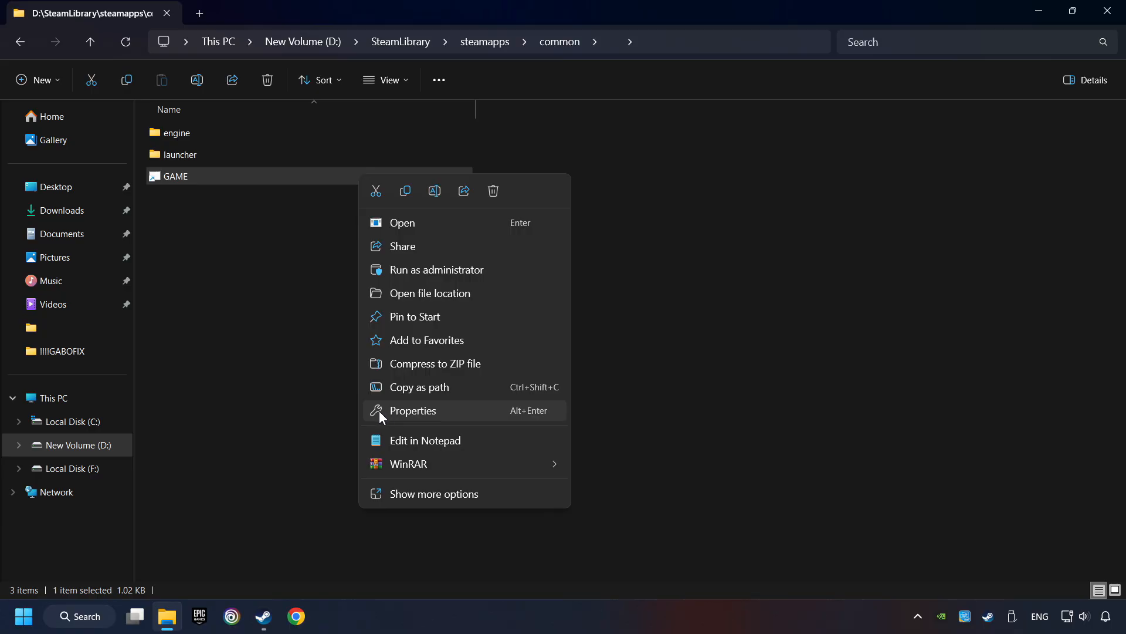
left_click(413, 411)
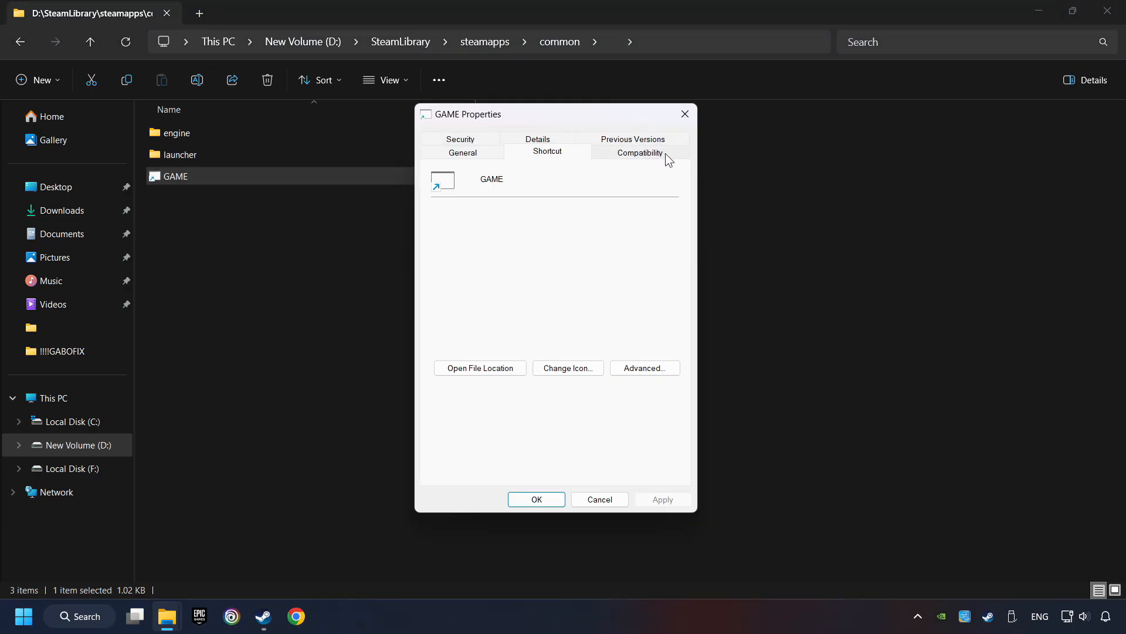
left_click(641, 152)
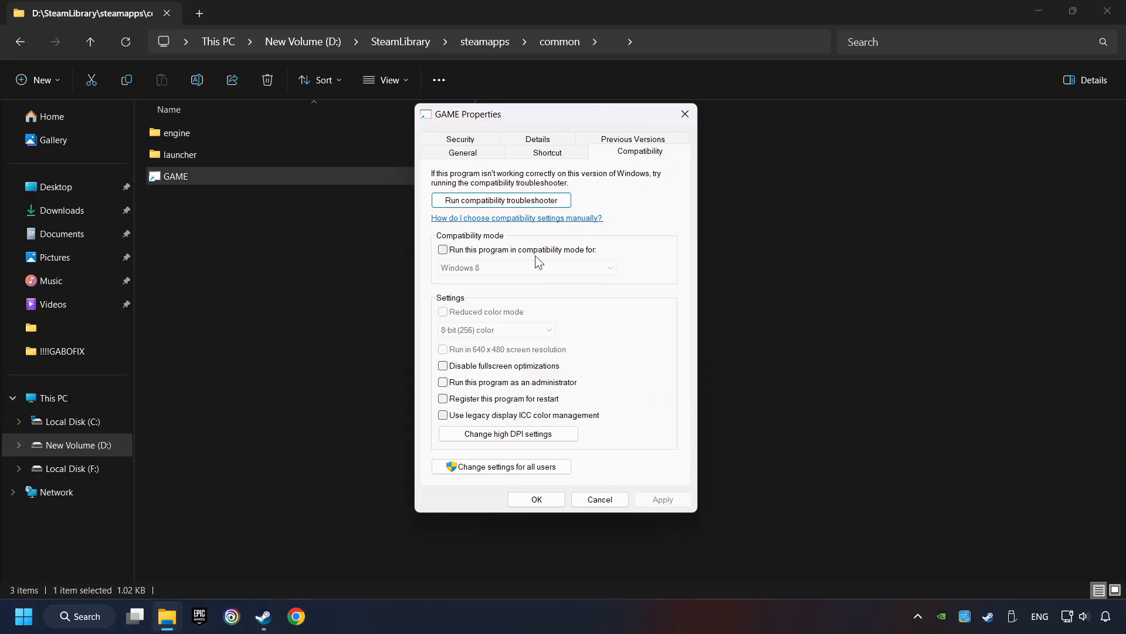
mouse_move(528, 255)
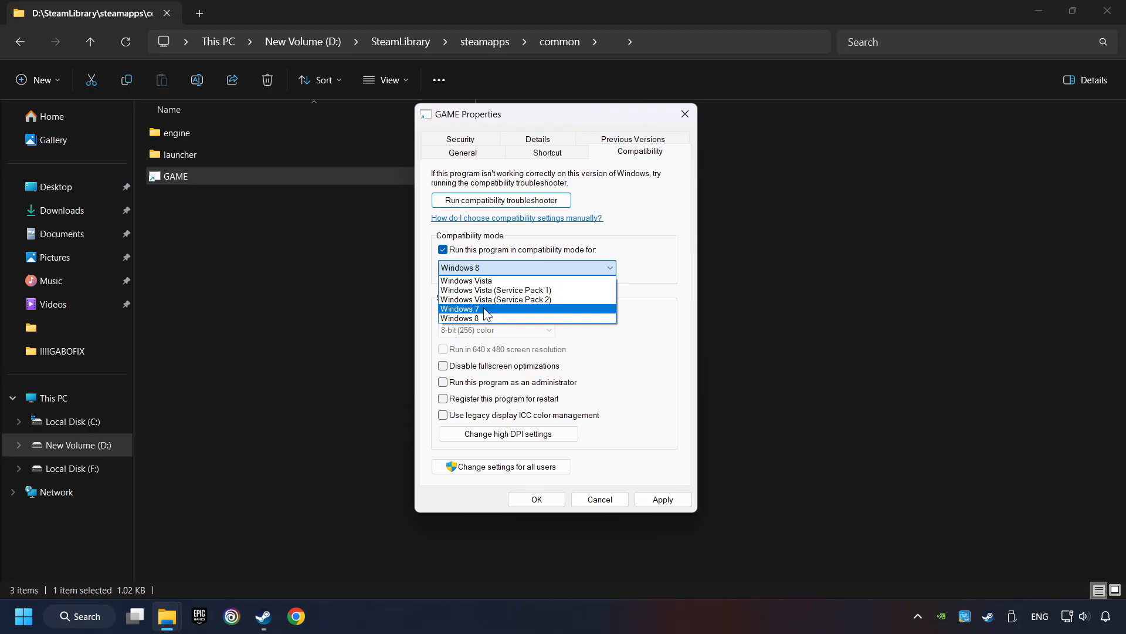
Enable Windows 8 compatibility mode, disable fullscreen optimizations, run as administrator, and apply.
left_click(482, 318)
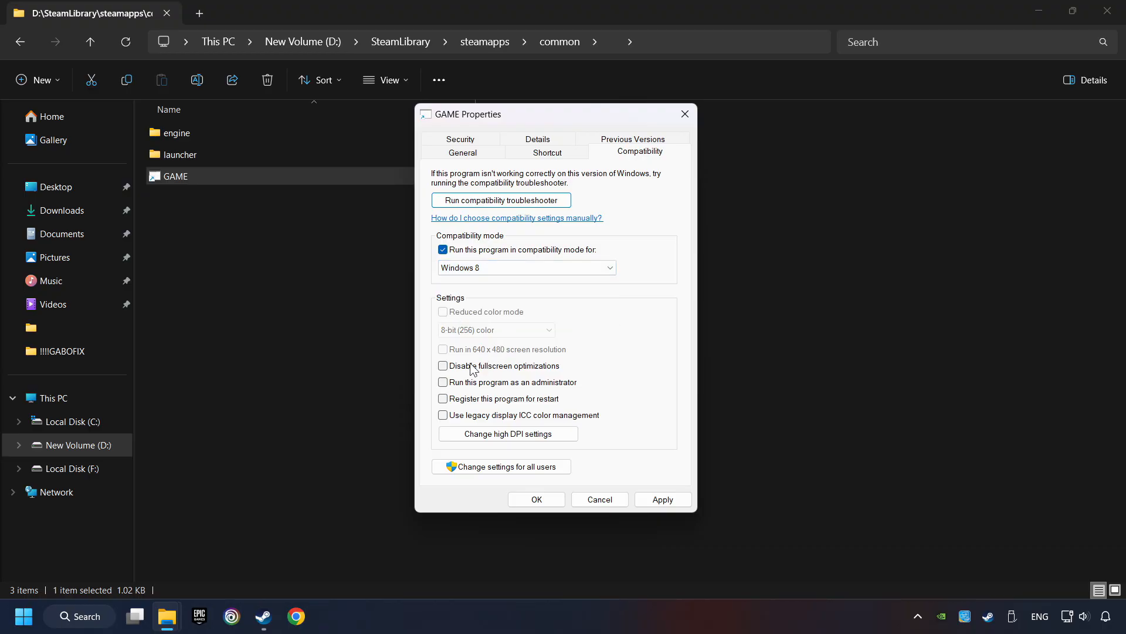
left_click(442, 366)
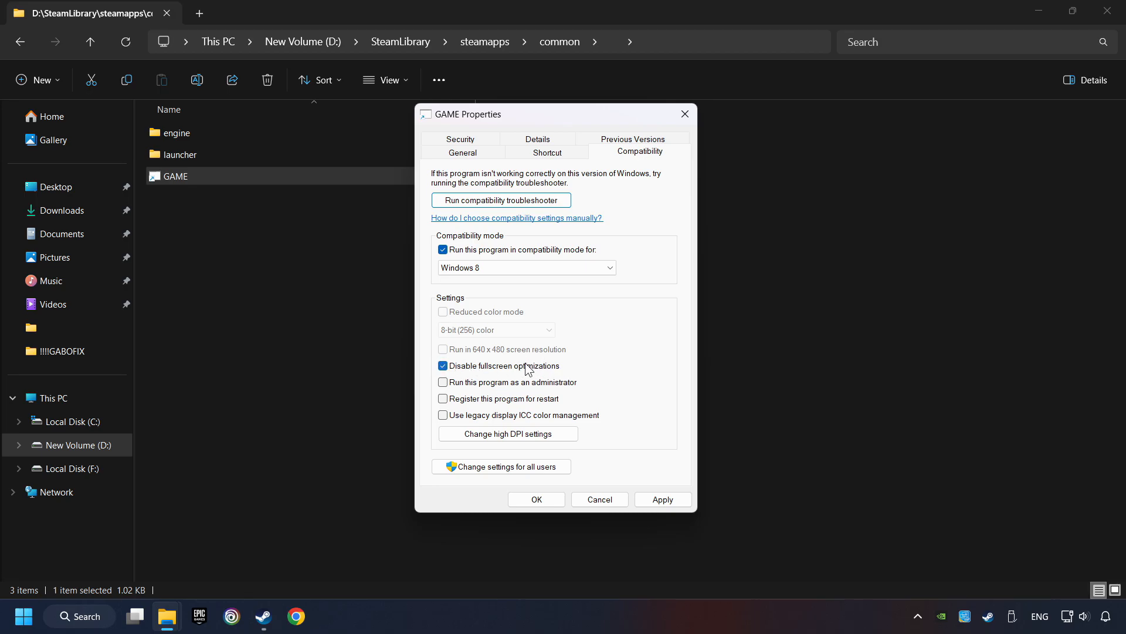
left_click(443, 383)
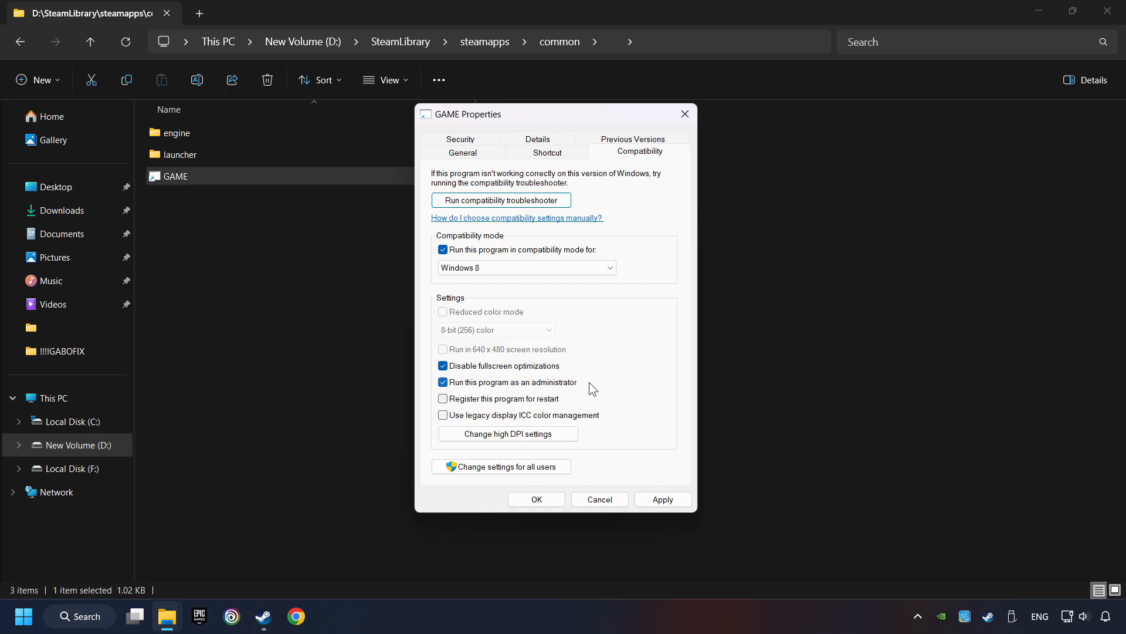
mouse_move(621, 391)
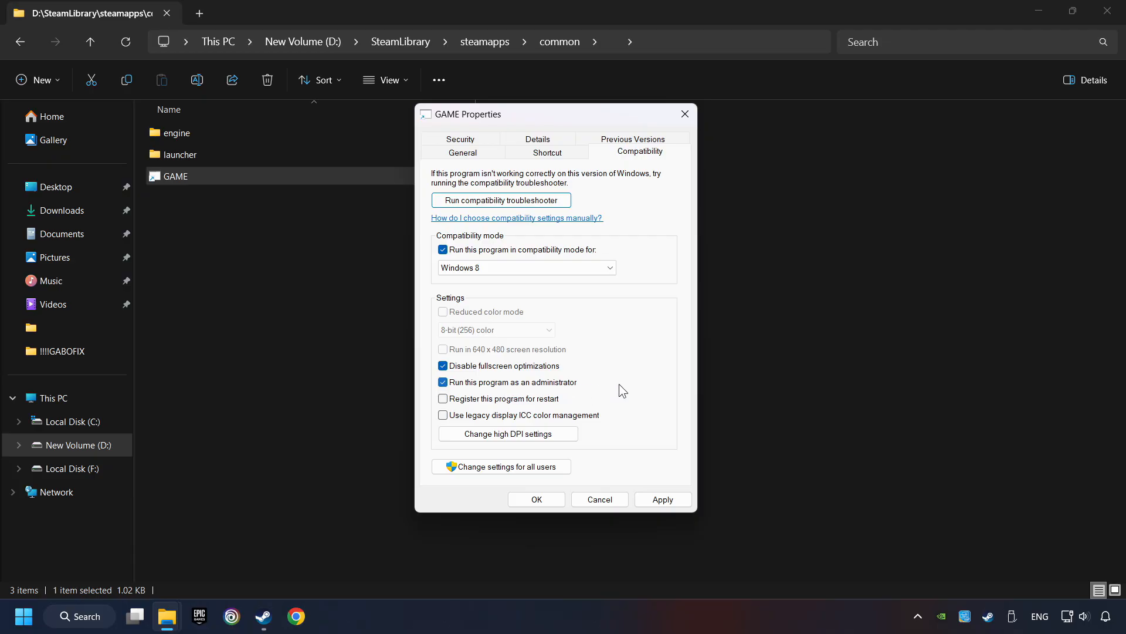
mouse_move(594, 390)
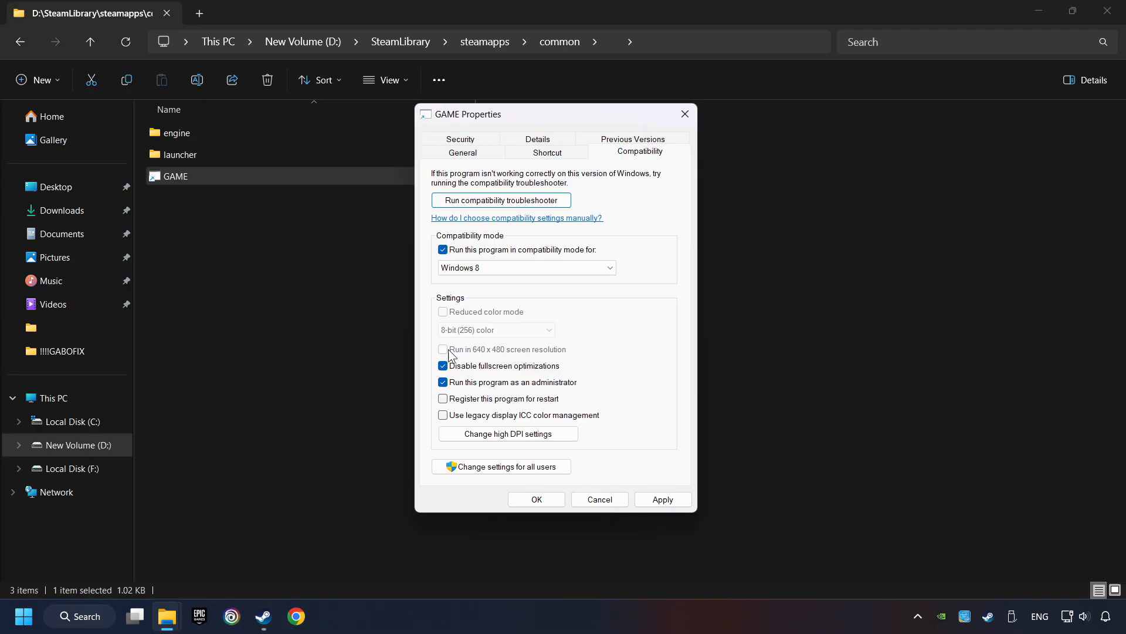
mouse_move(464, 349)
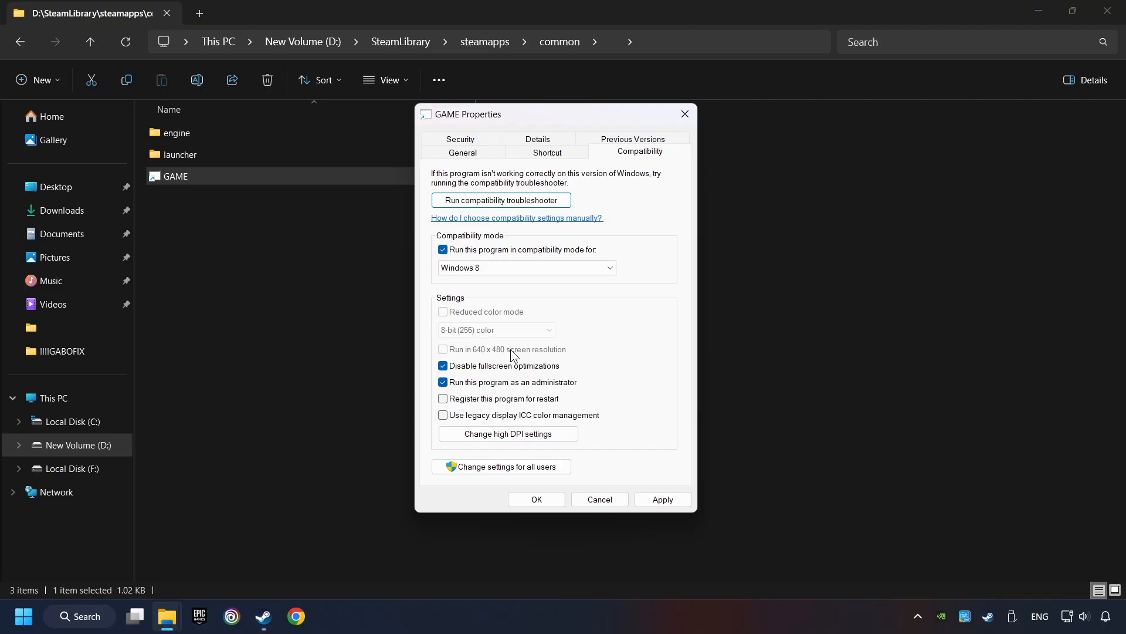
mouse_move(517, 360)
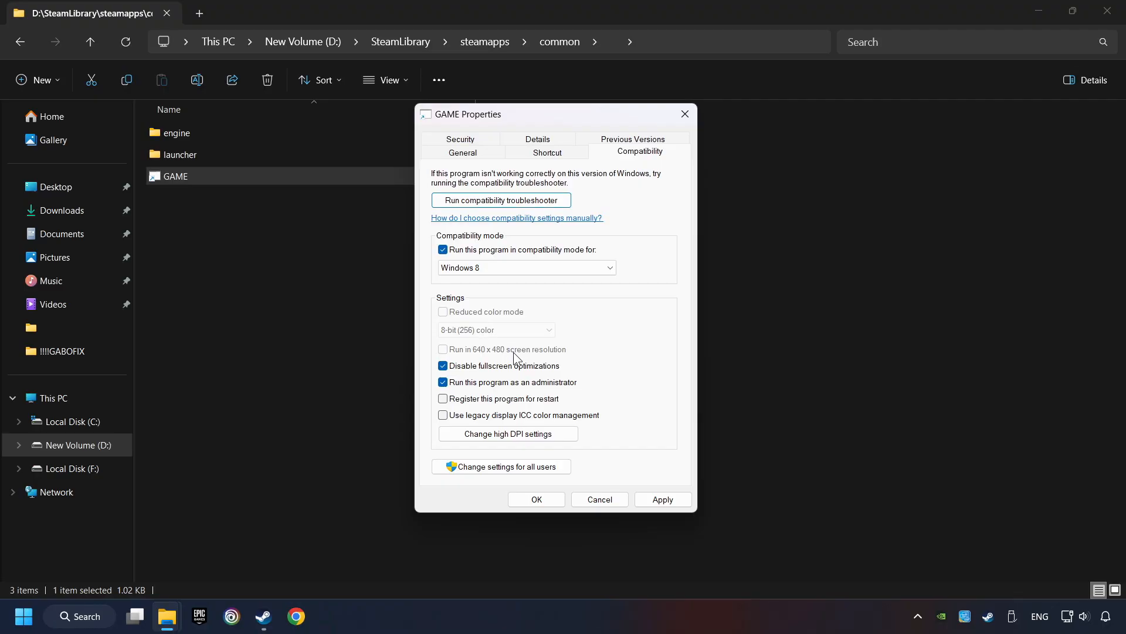
left_click(663, 499)
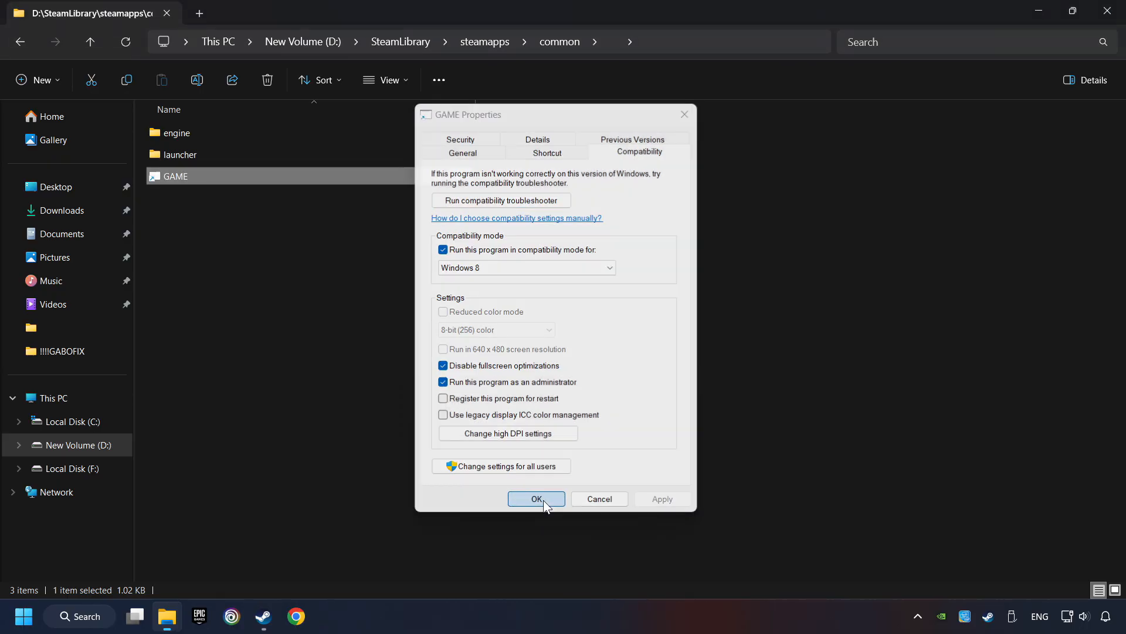
left_click(536, 498)
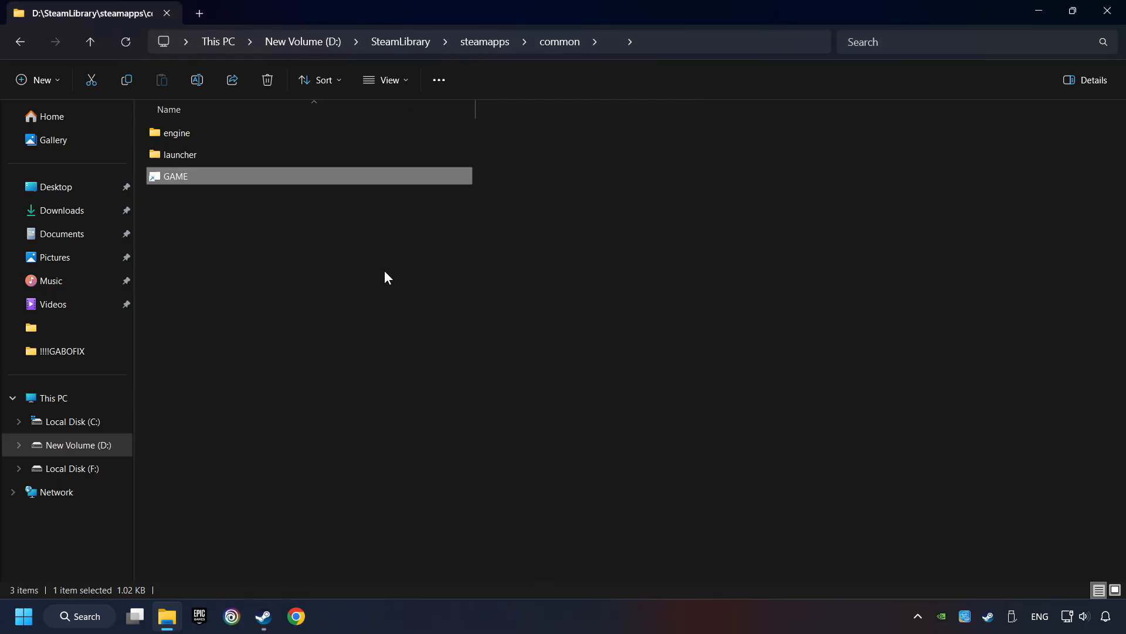
mouse_move(441, 283)
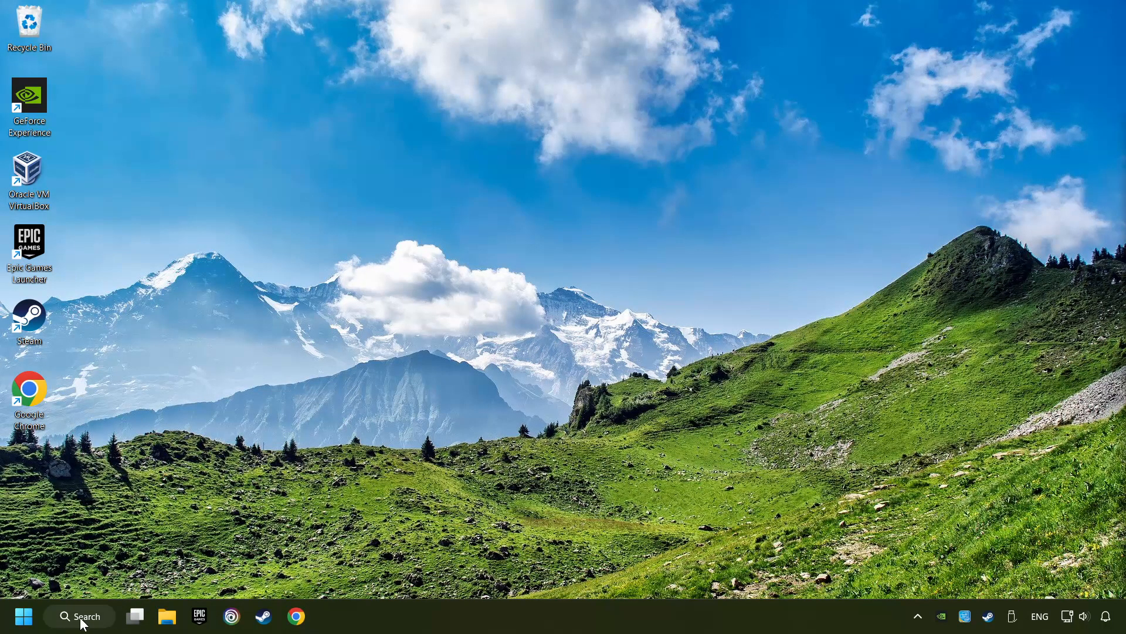
Search 'updates', reach Windows Update and check for updates until the PC reports up to date.
left_click(80, 615)
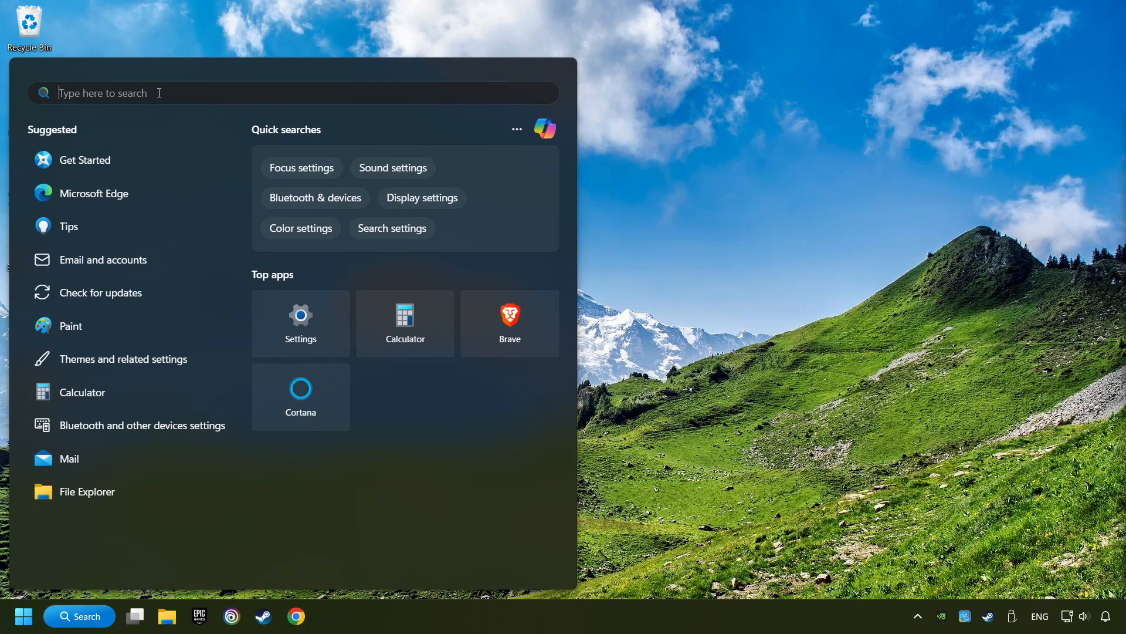
type("updates")
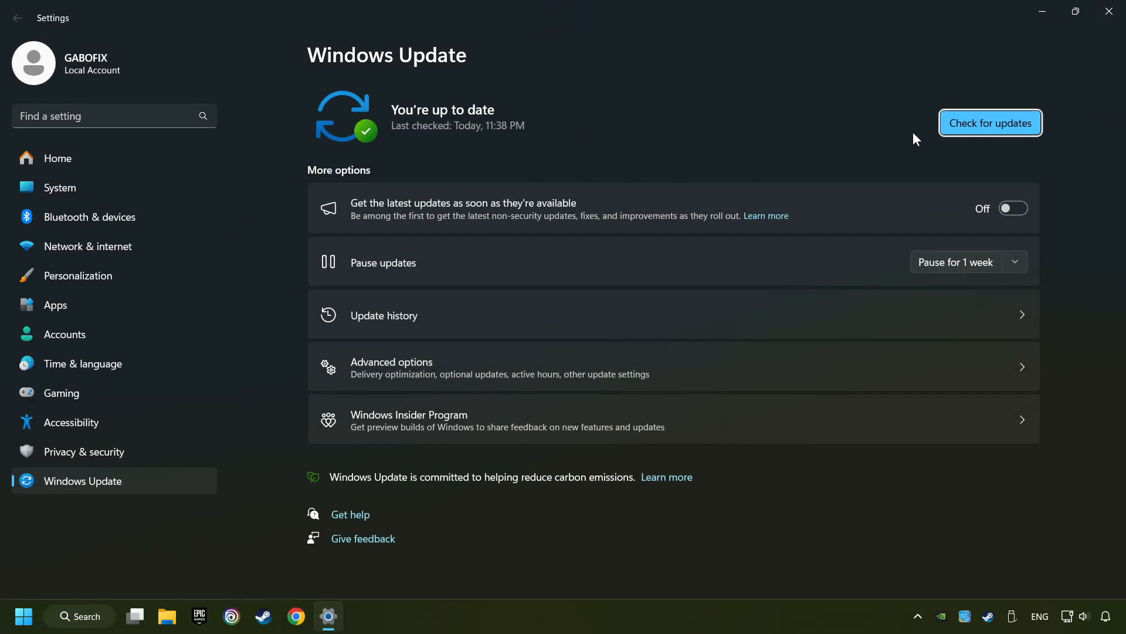
left_click(990, 123)
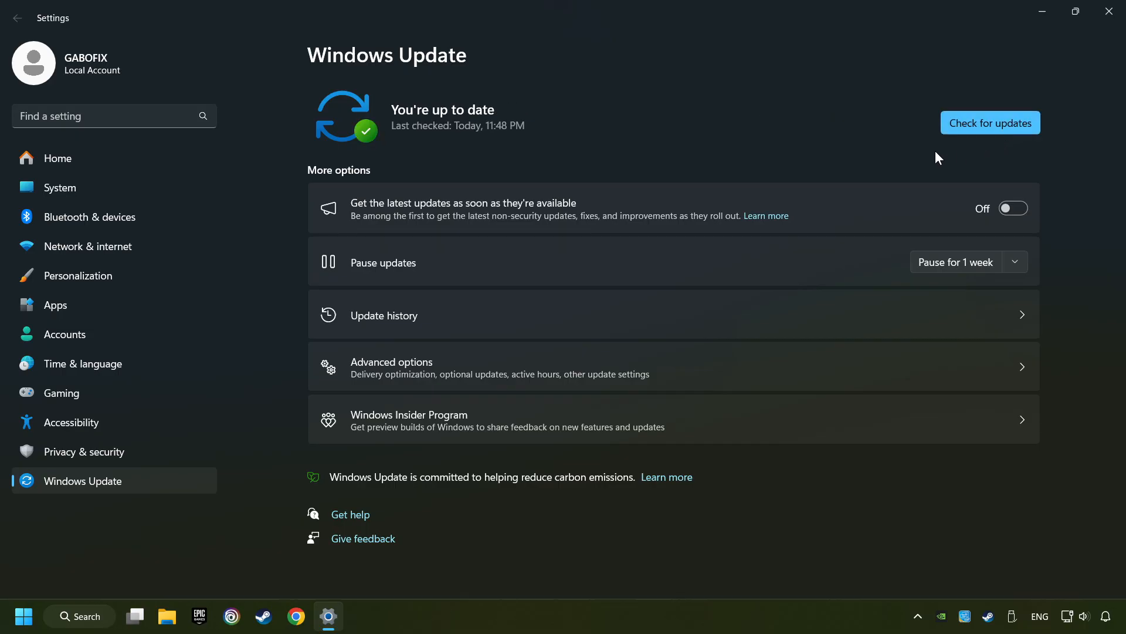
mouse_move(1021, 178)
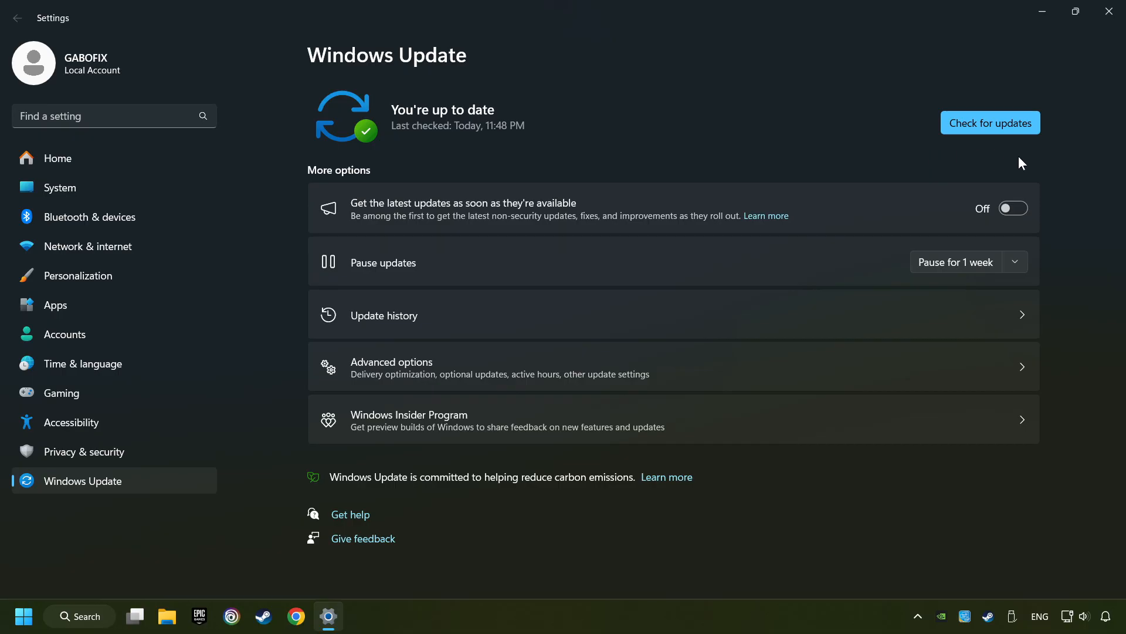
mouse_move(1110, 14)
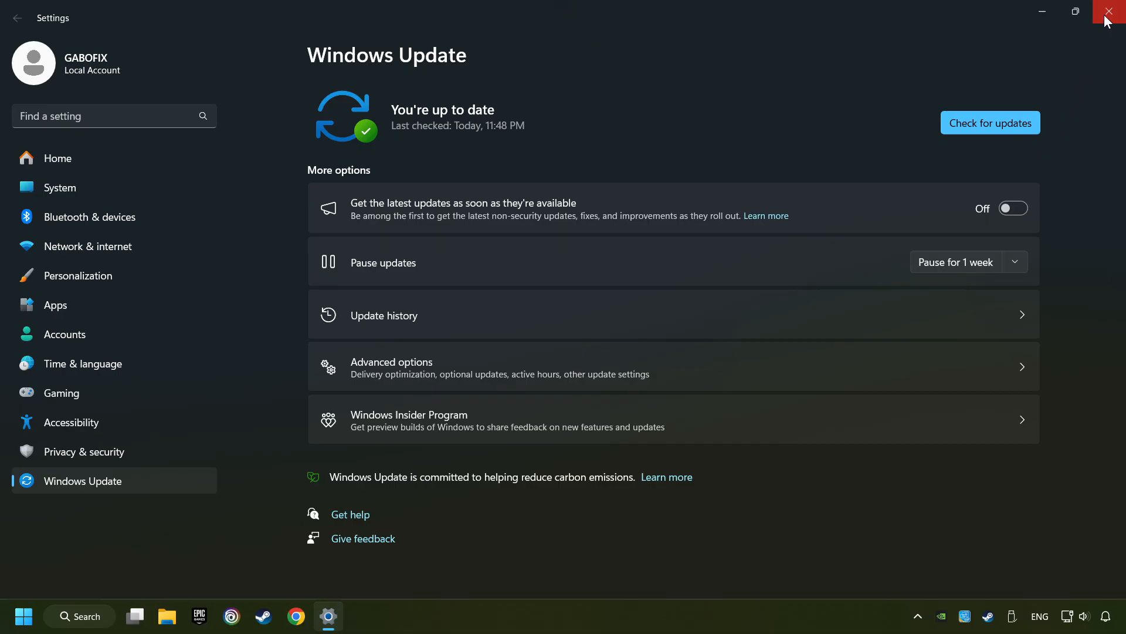